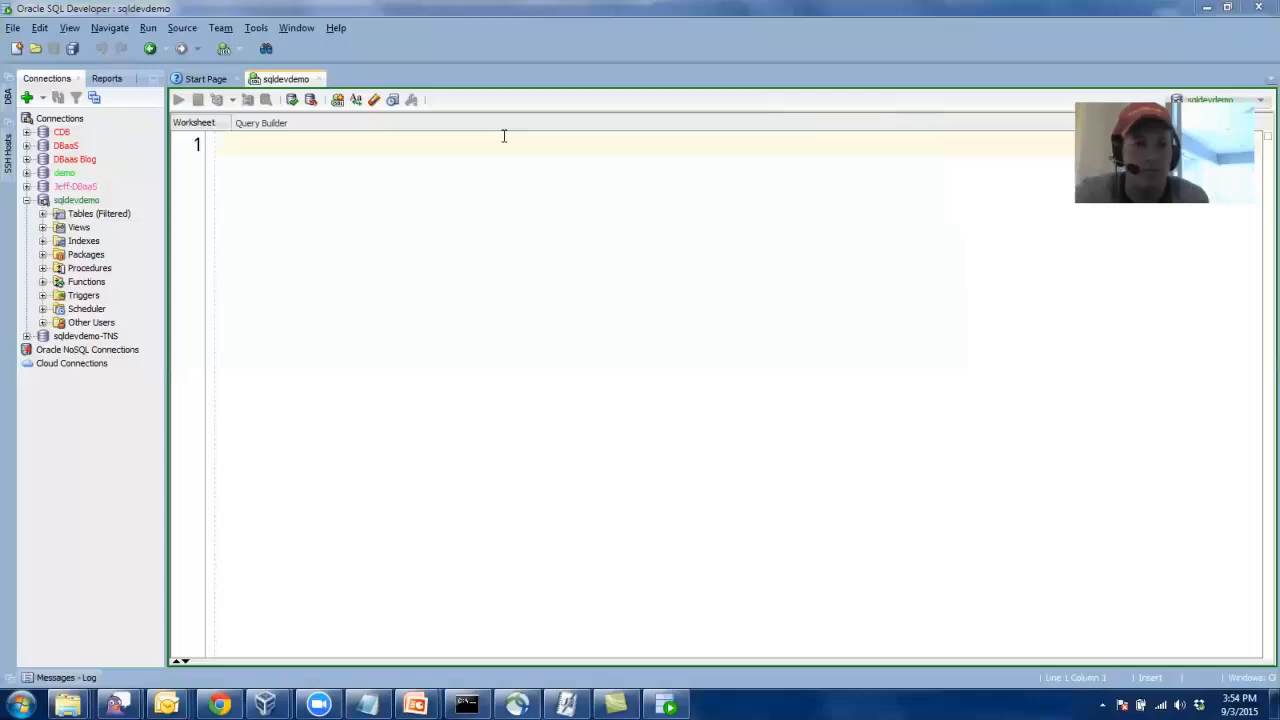
mouse_move(480, 132)
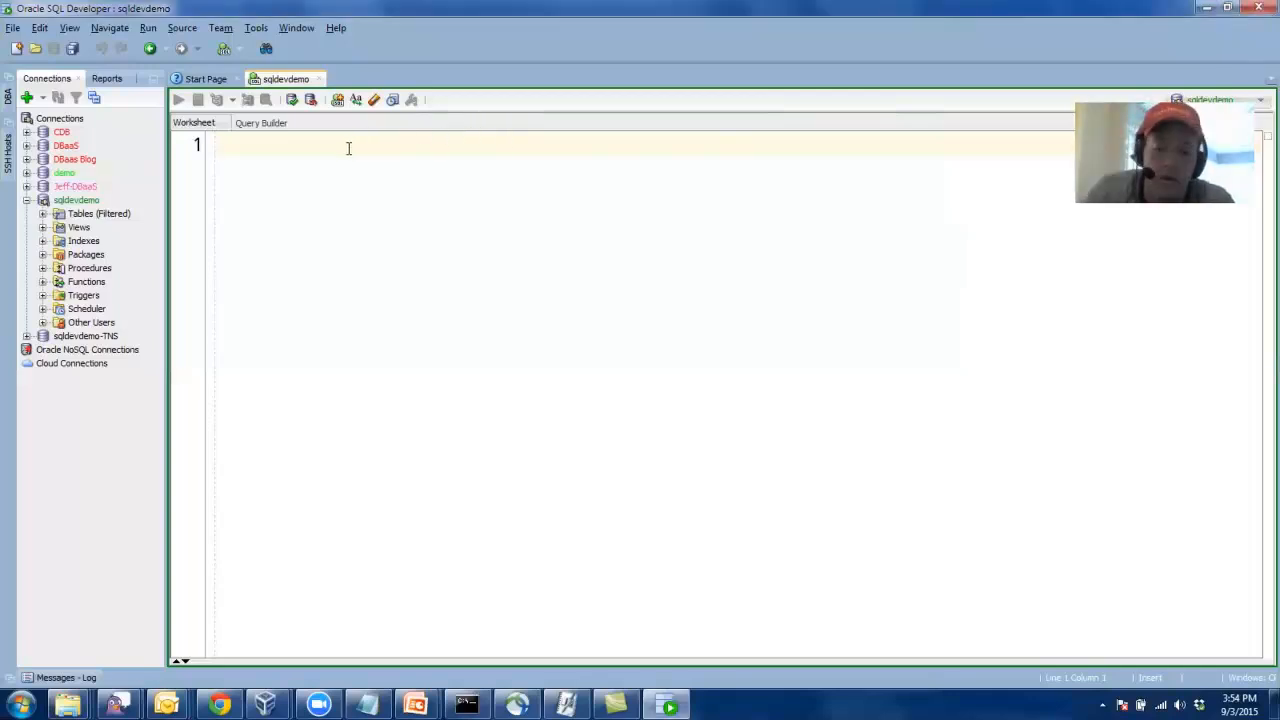
Add 'break on job_id' to the worksheet and go to the Code Editor Fonts preferences page.
text(break on job_id)
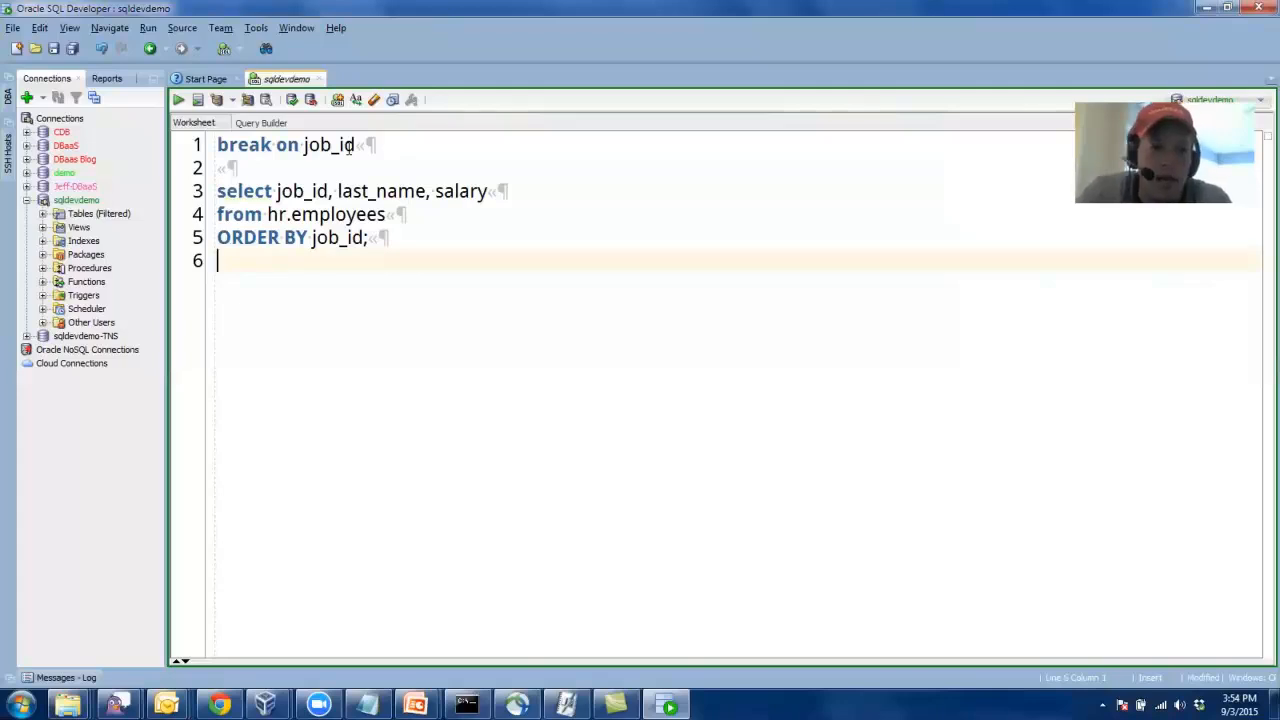
click(256, 28)
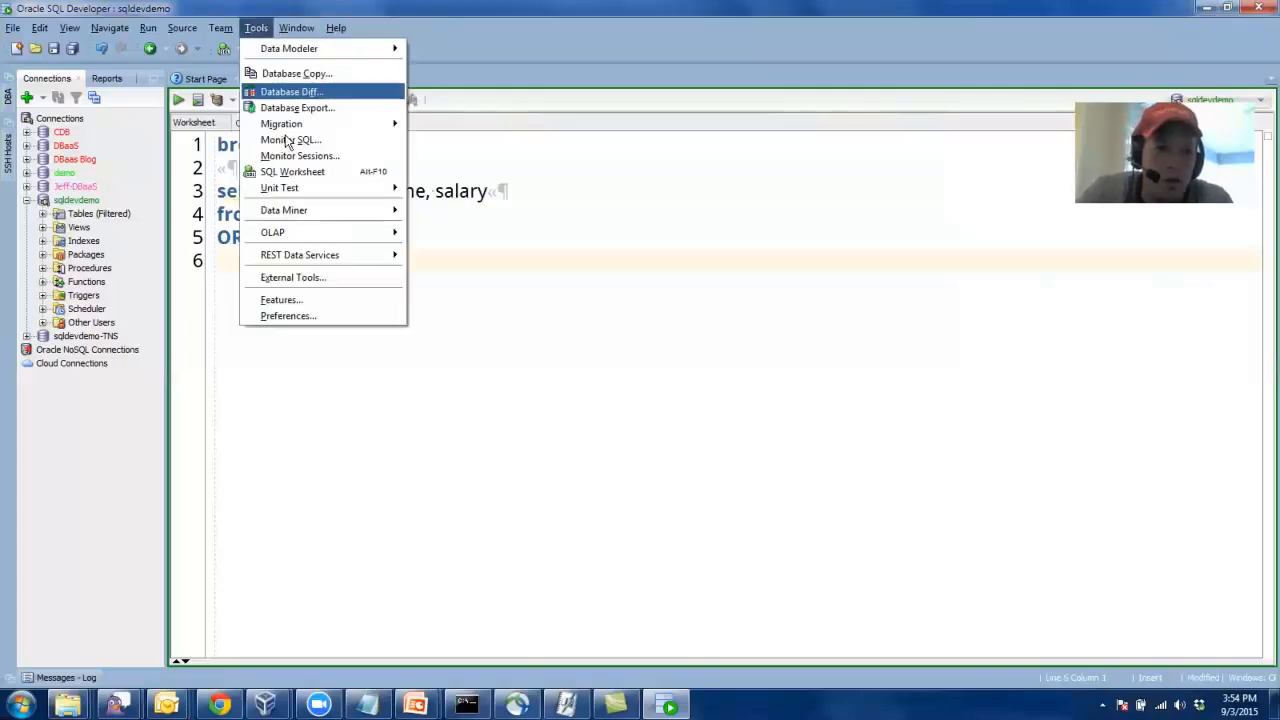
click(288, 316)
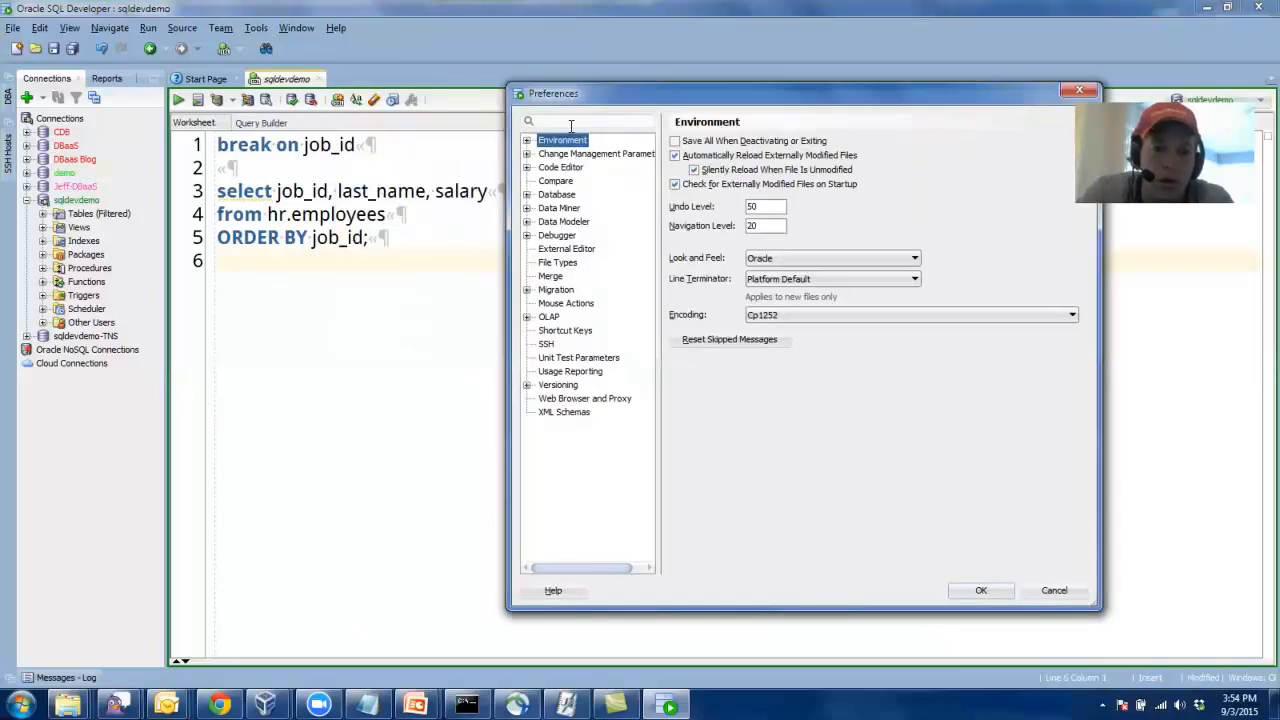
click(528, 168)
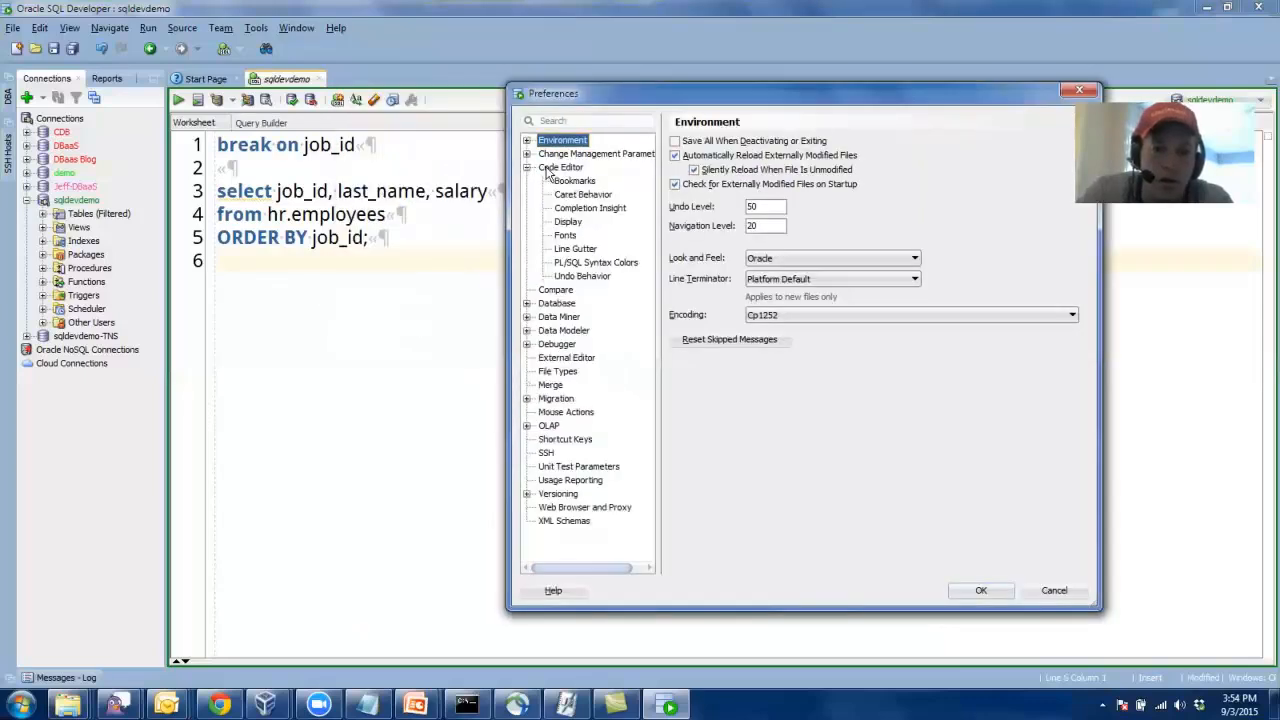
click(564, 234)
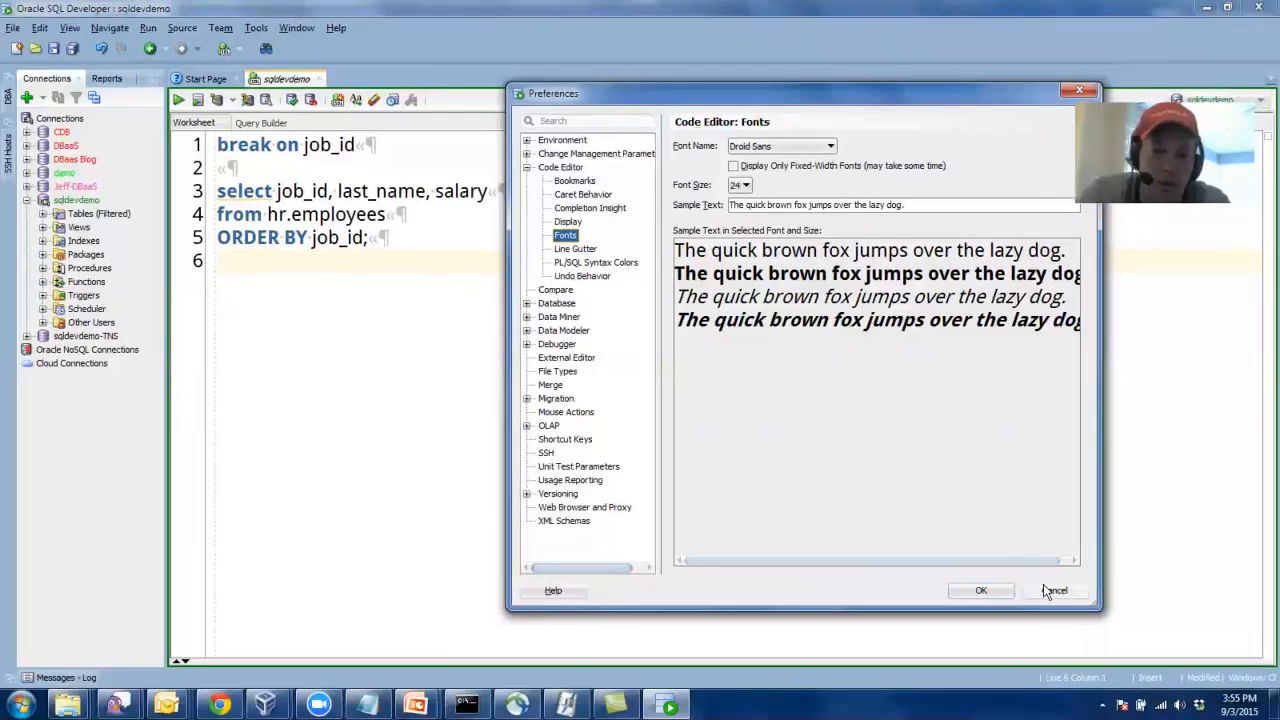
Dismiss Preferences and run the worksheet as a script, giving output grouped by JOB_ID (108 rows).
click(1056, 590)
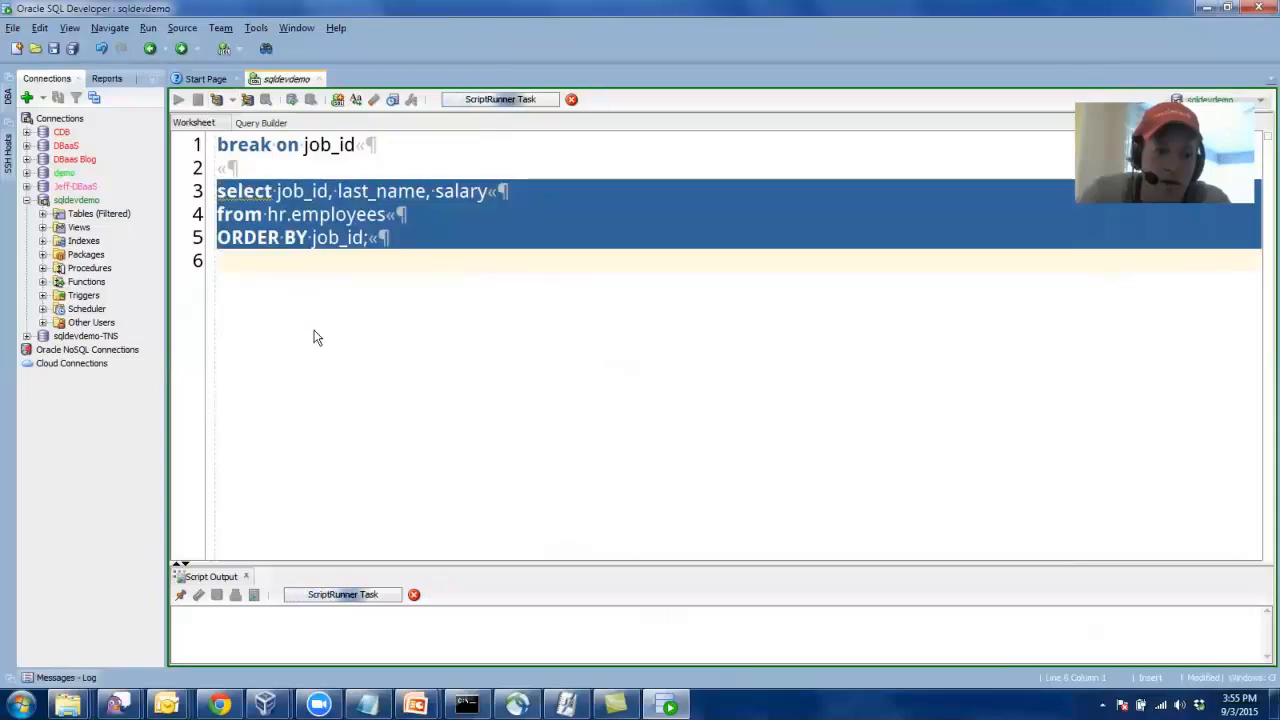
click(204, 100)
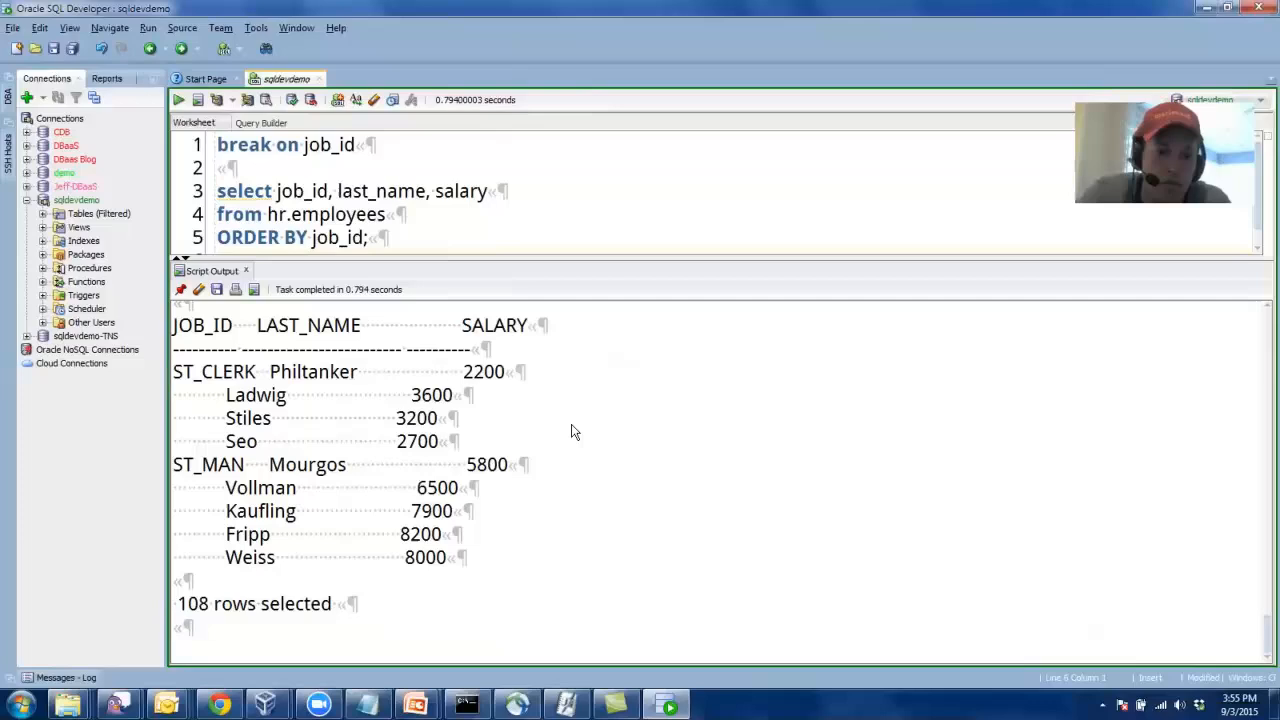
mouse_move(444, 288)
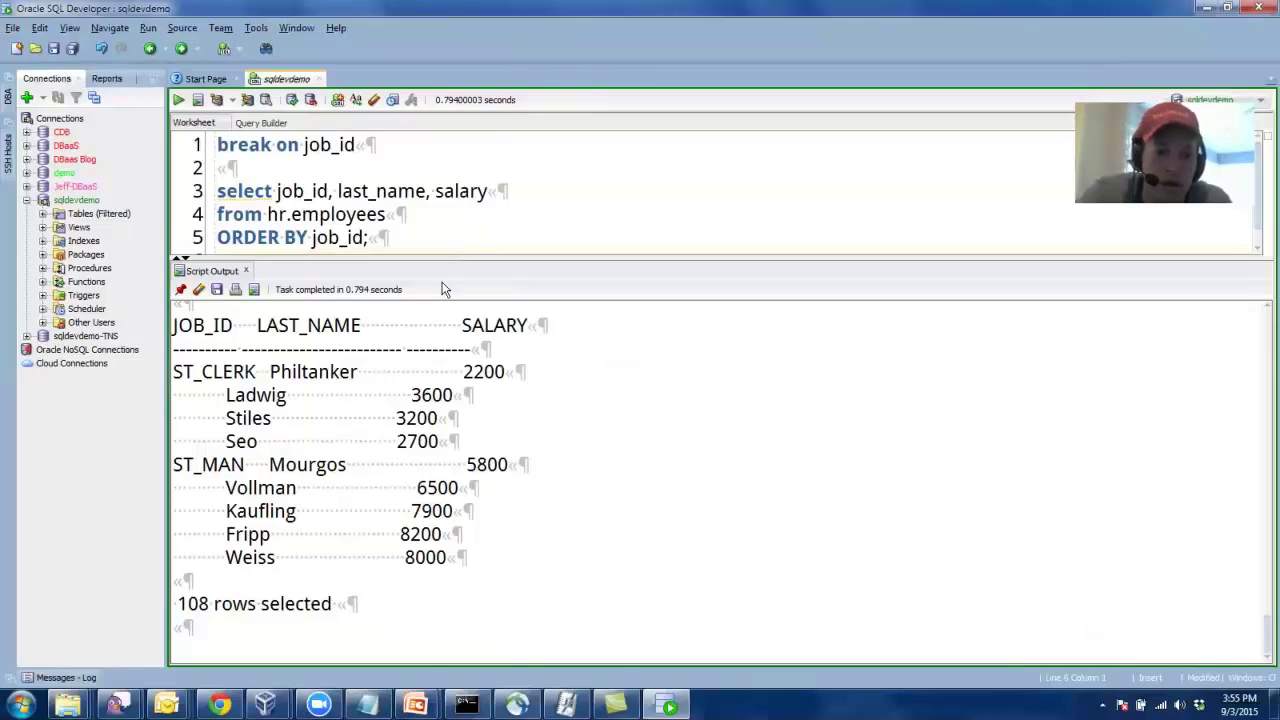
mouse_move(400, 176)
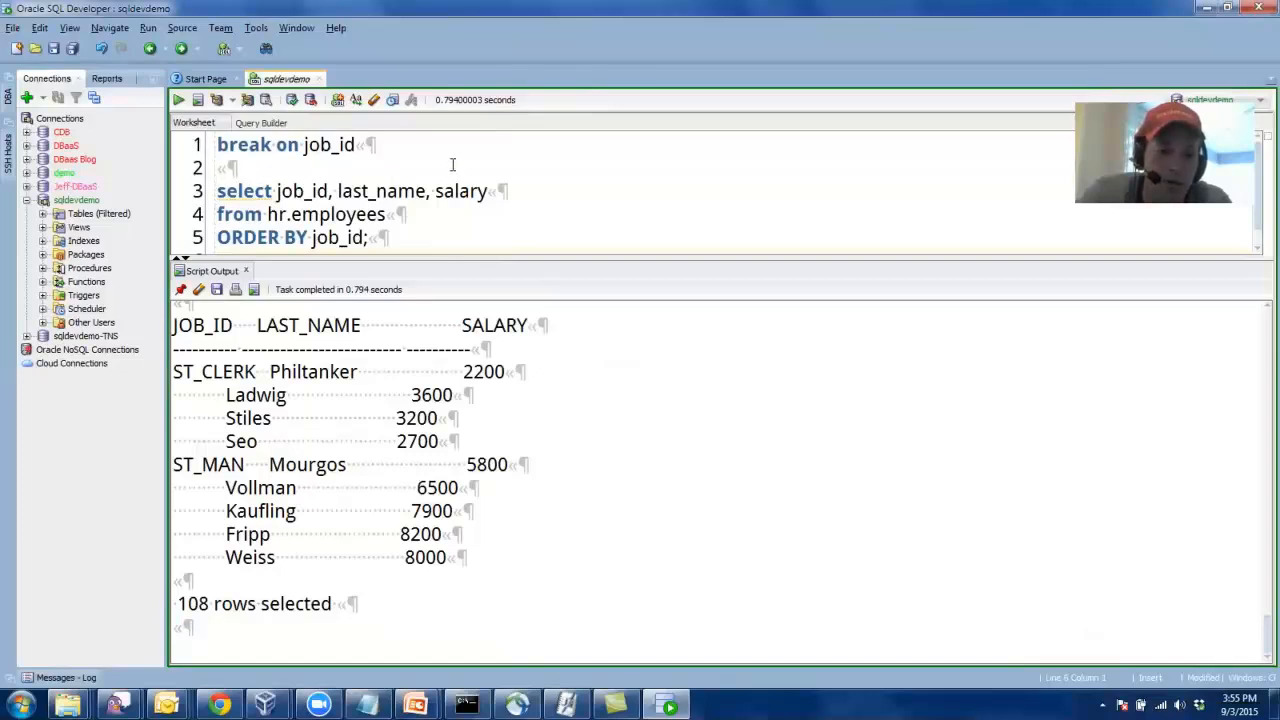
right_click(440, 164)
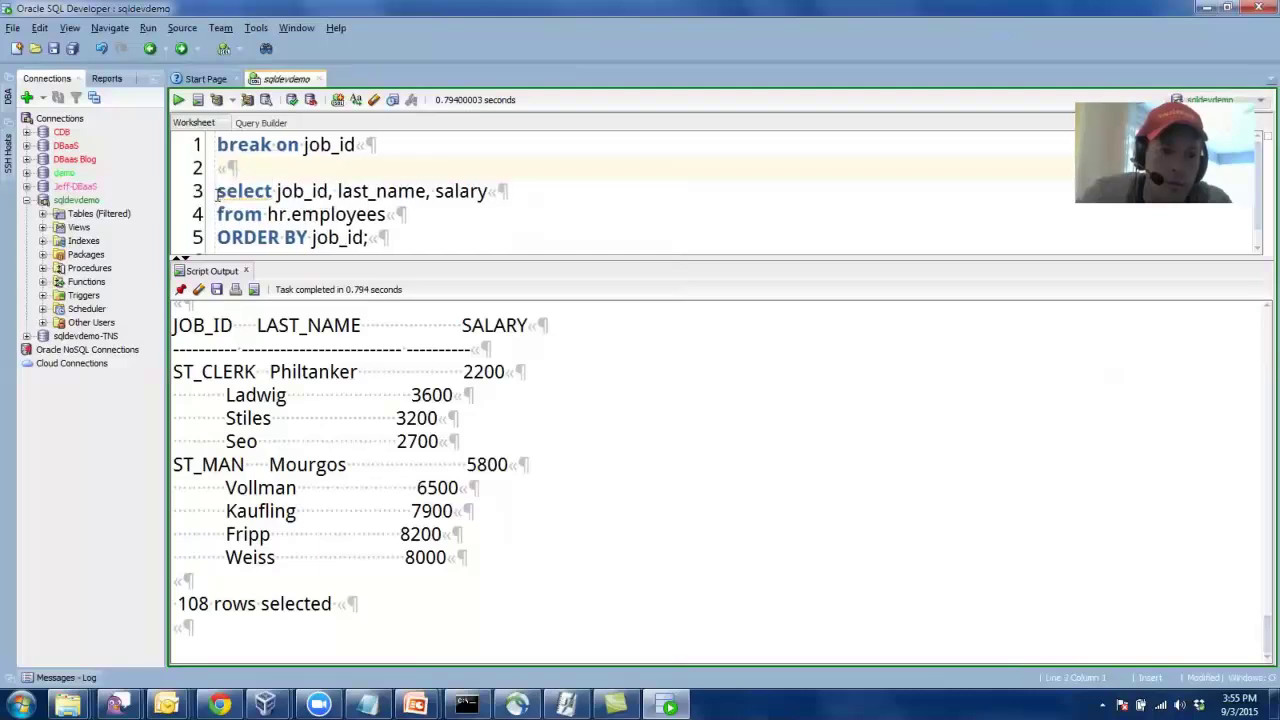
Turn off Show Whitespace Characters in the Code Editor Display preferences.
click(256, 28)
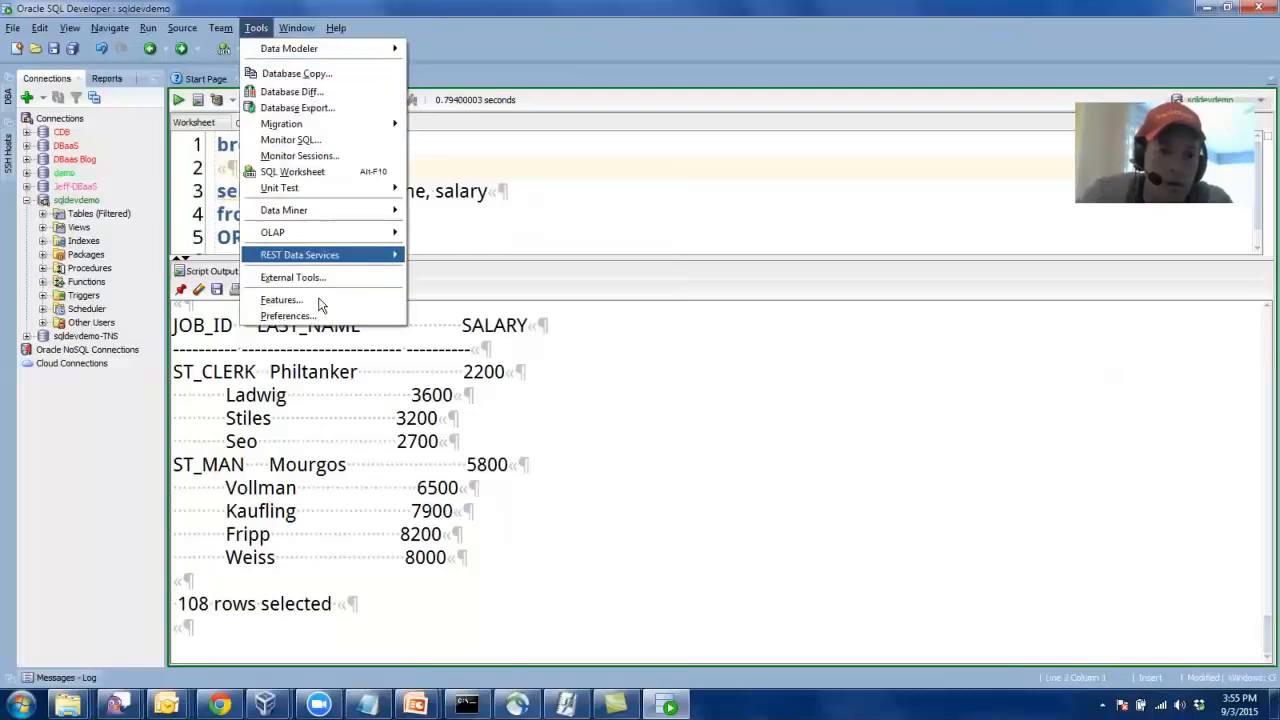
click(288, 316)
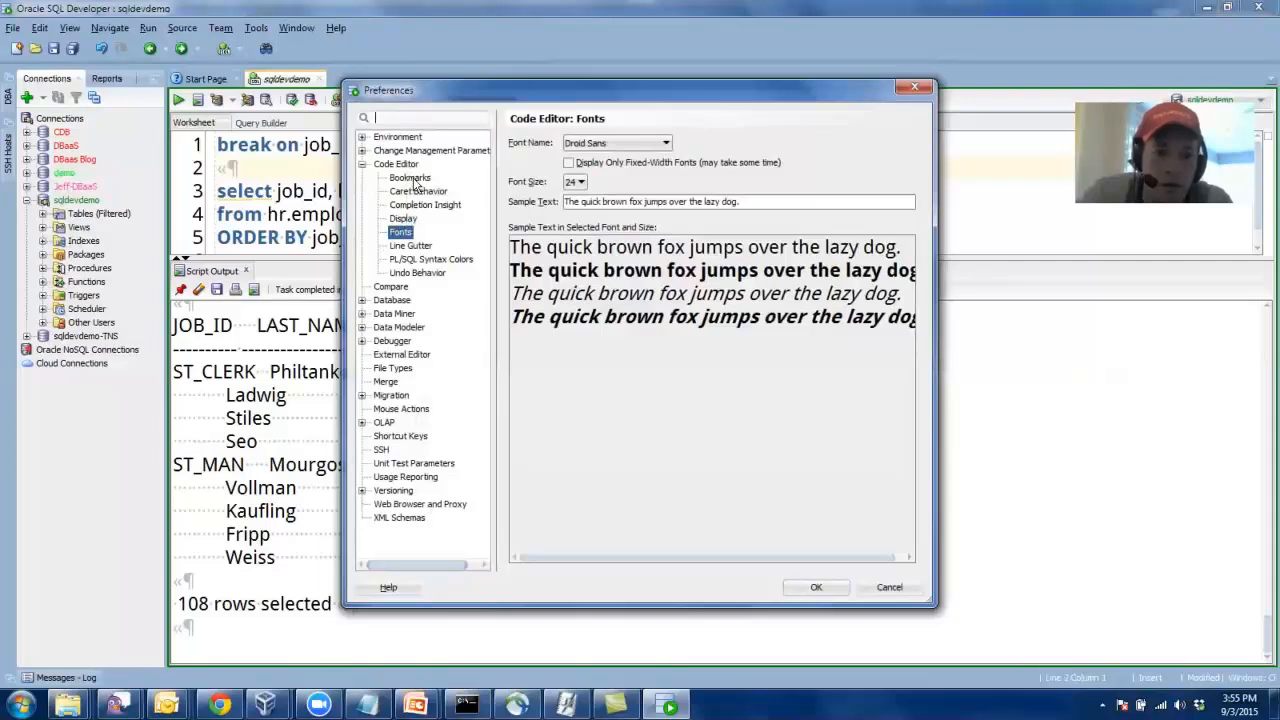
click(404, 218)
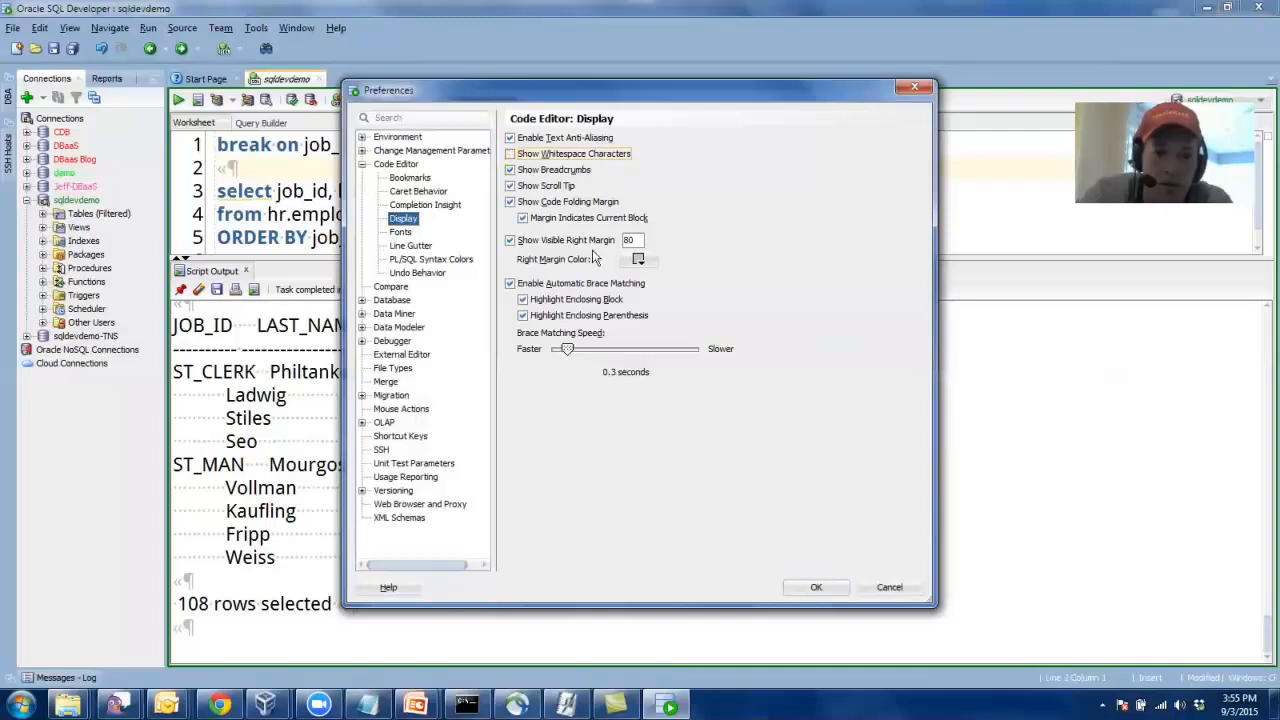
click(816, 588)
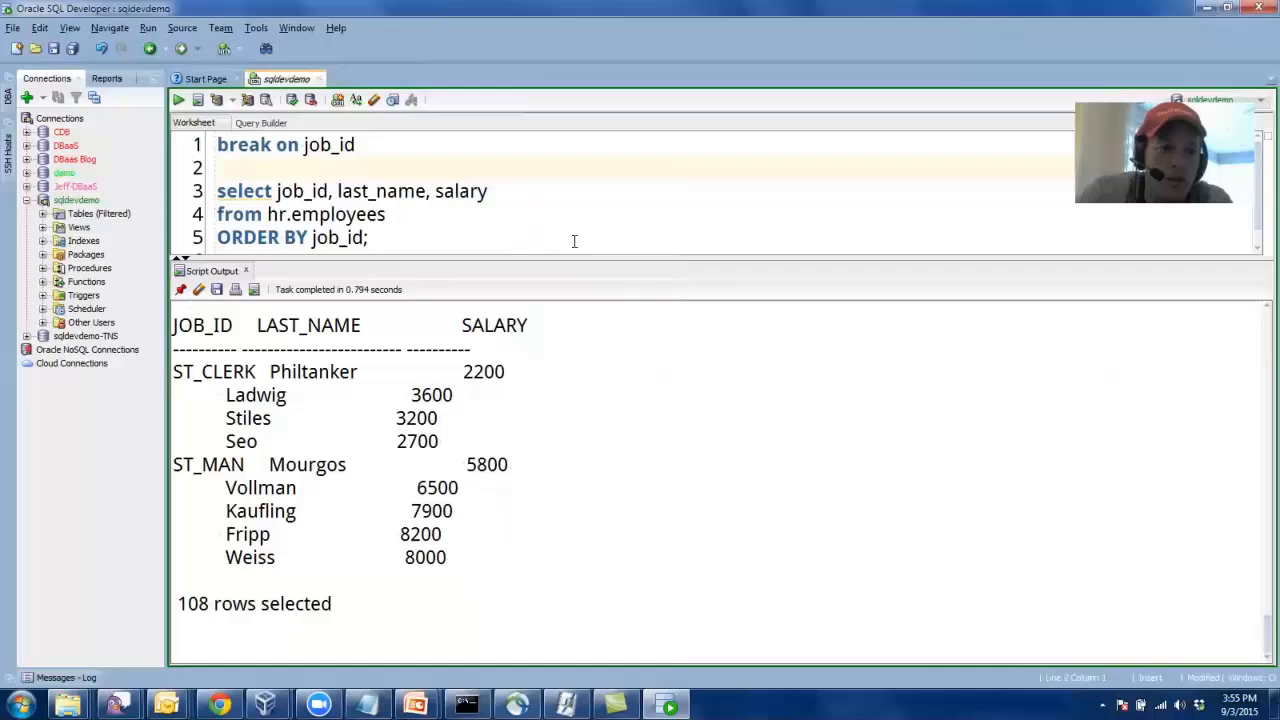
mouse_move(514, 210)
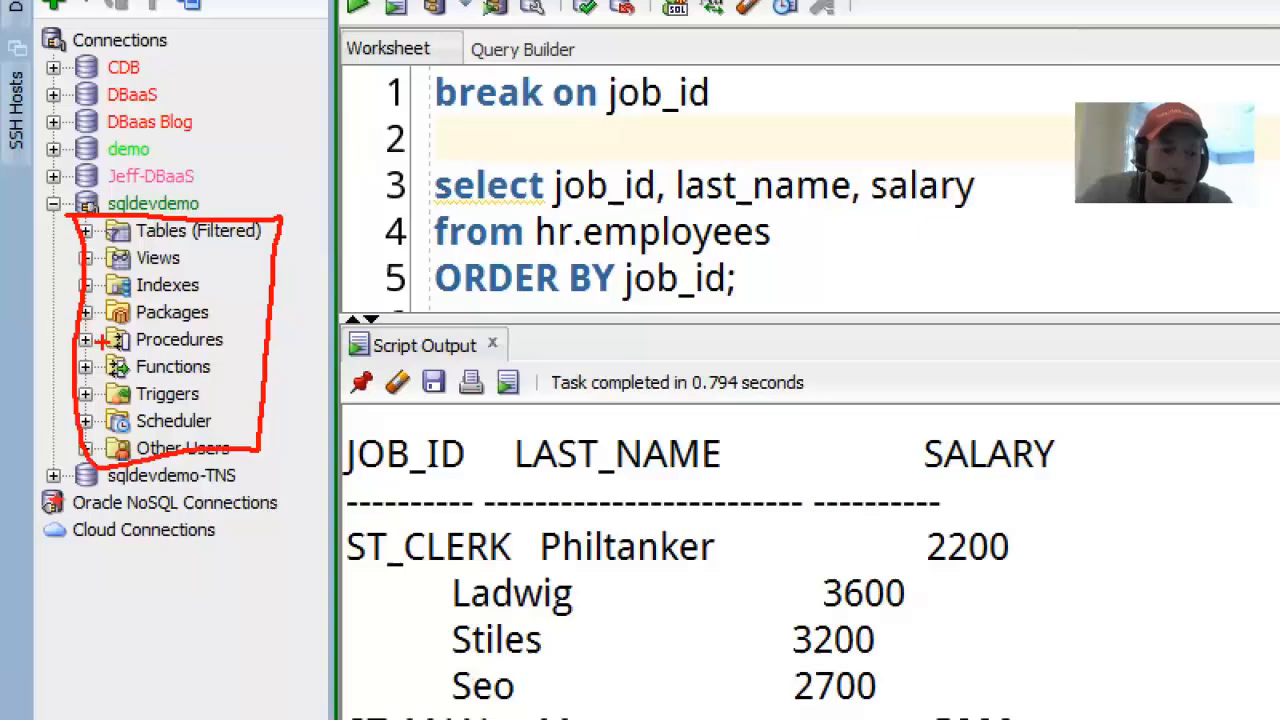
click(256, 28)
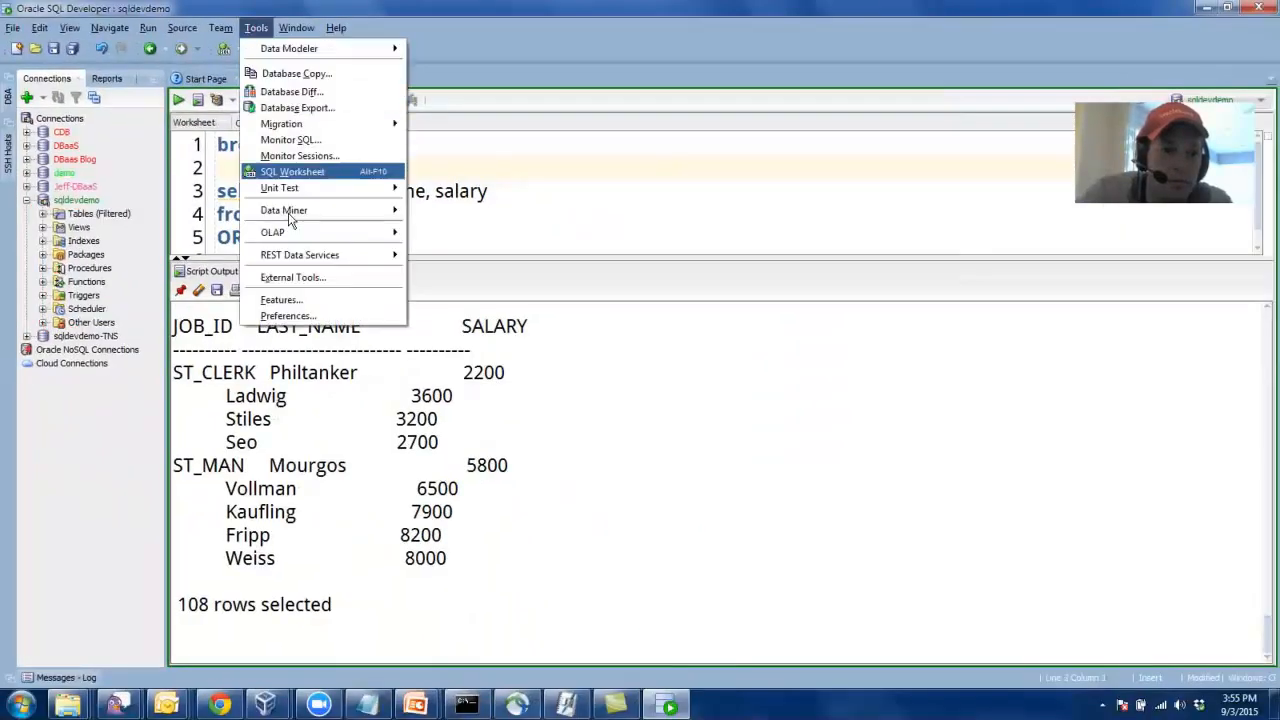
click(288, 316)
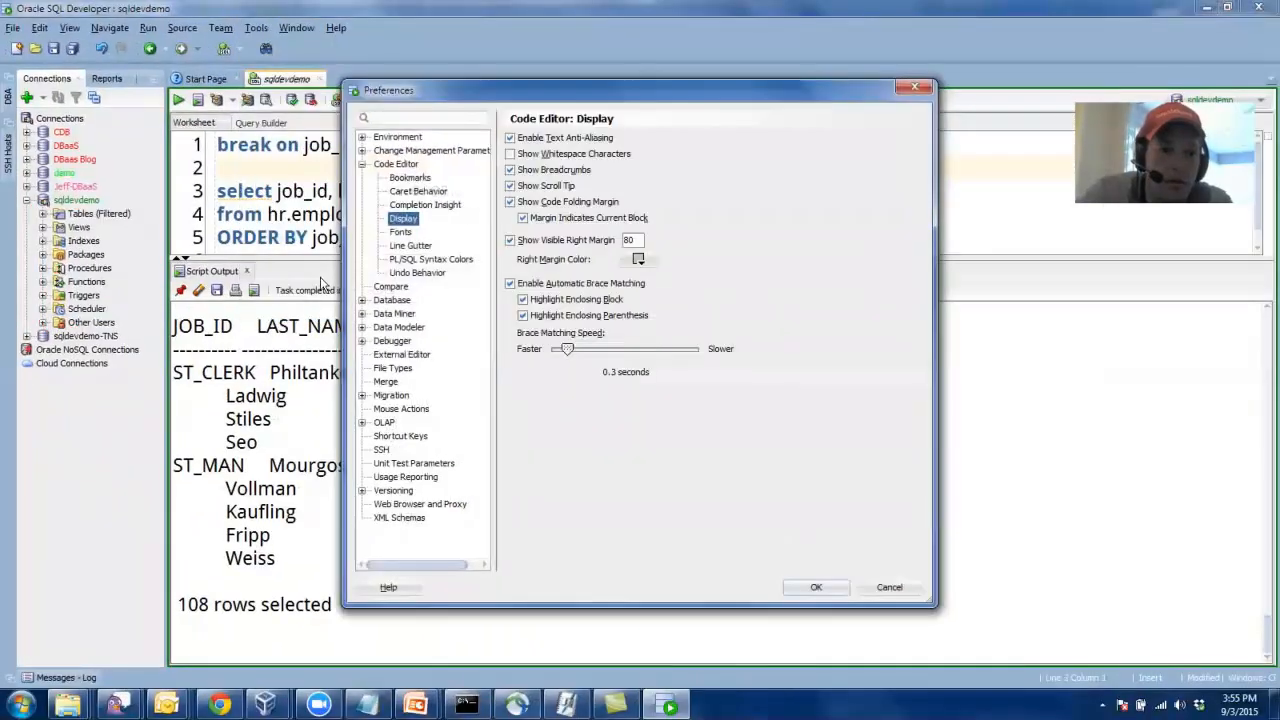
click(396, 164)
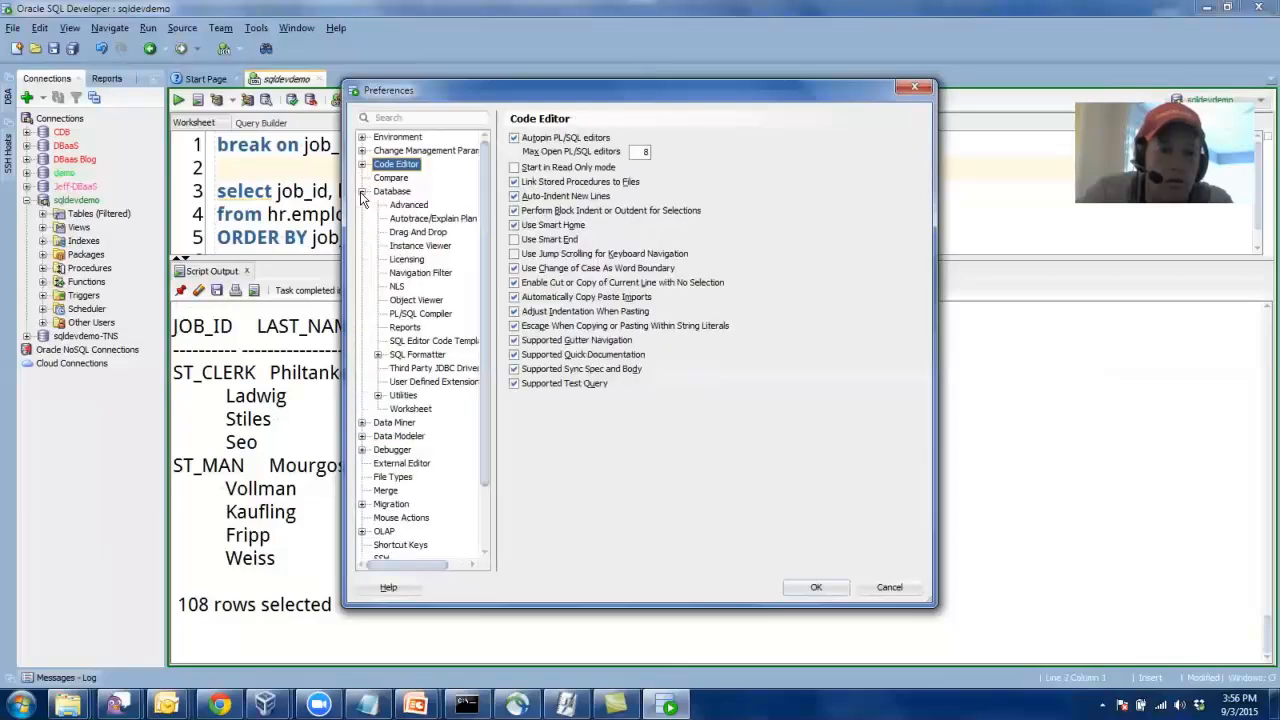
click(420, 272)
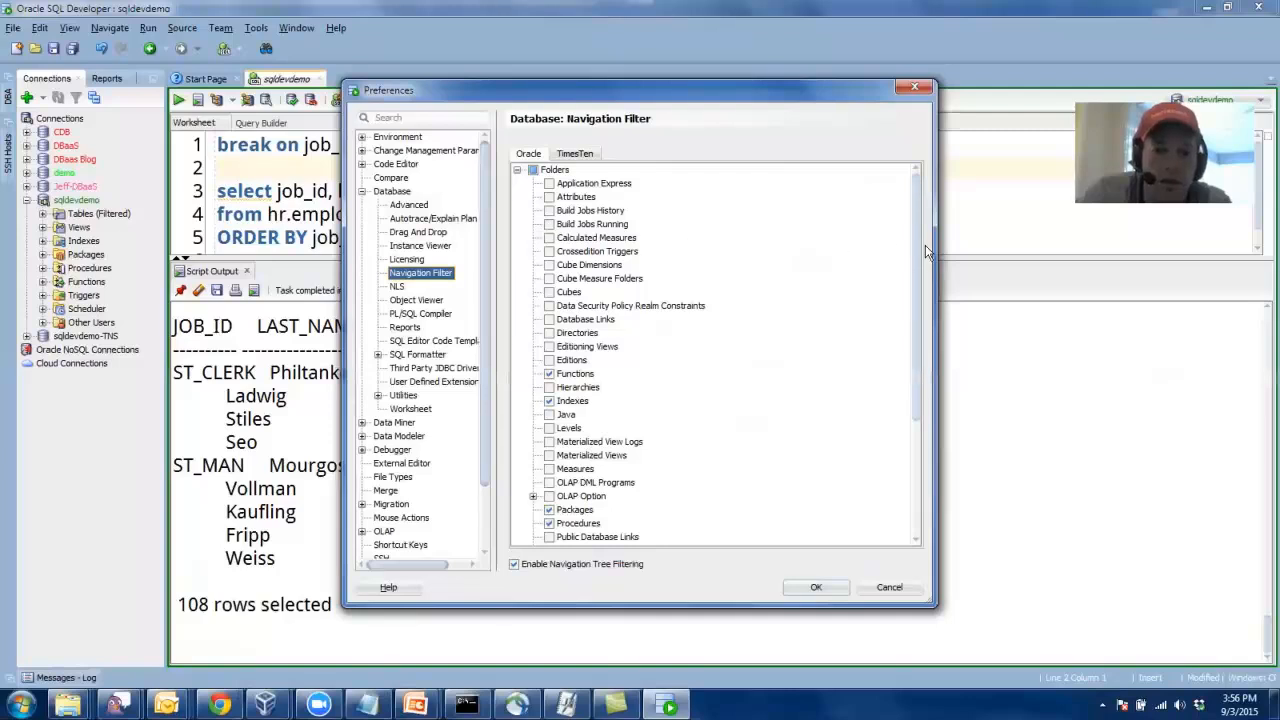
scroll(down, 3)
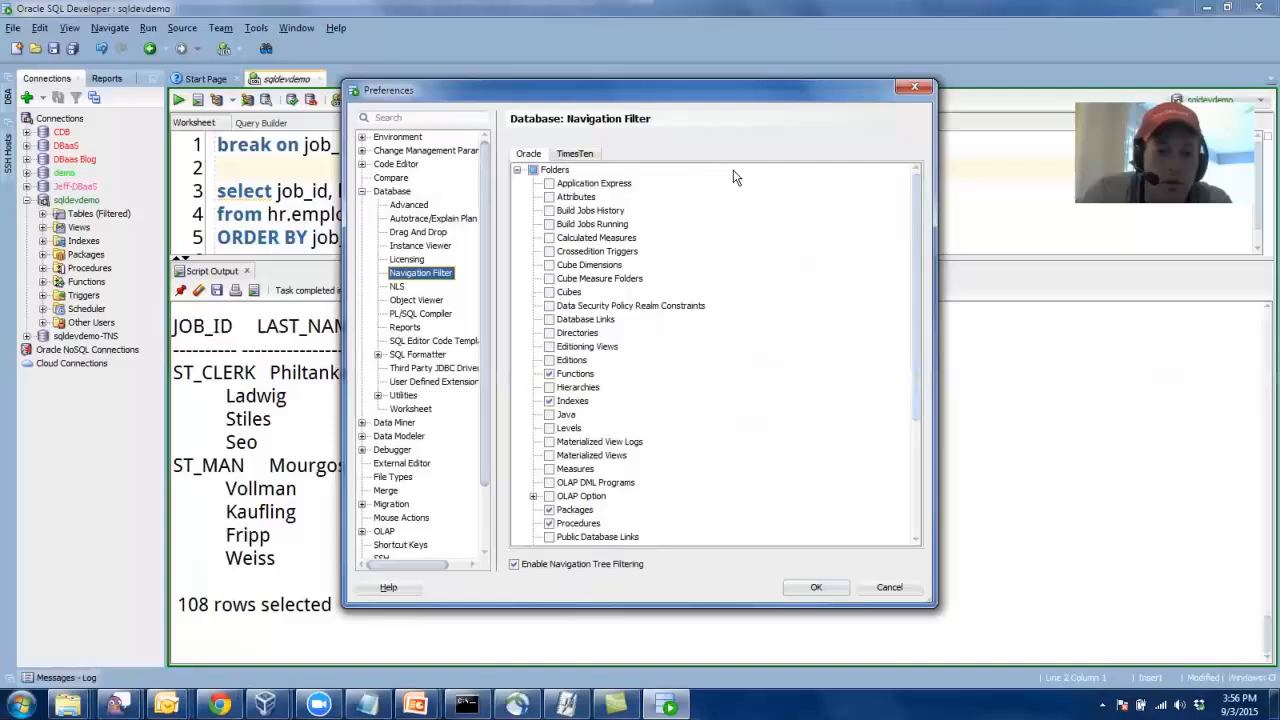
click(574, 152)
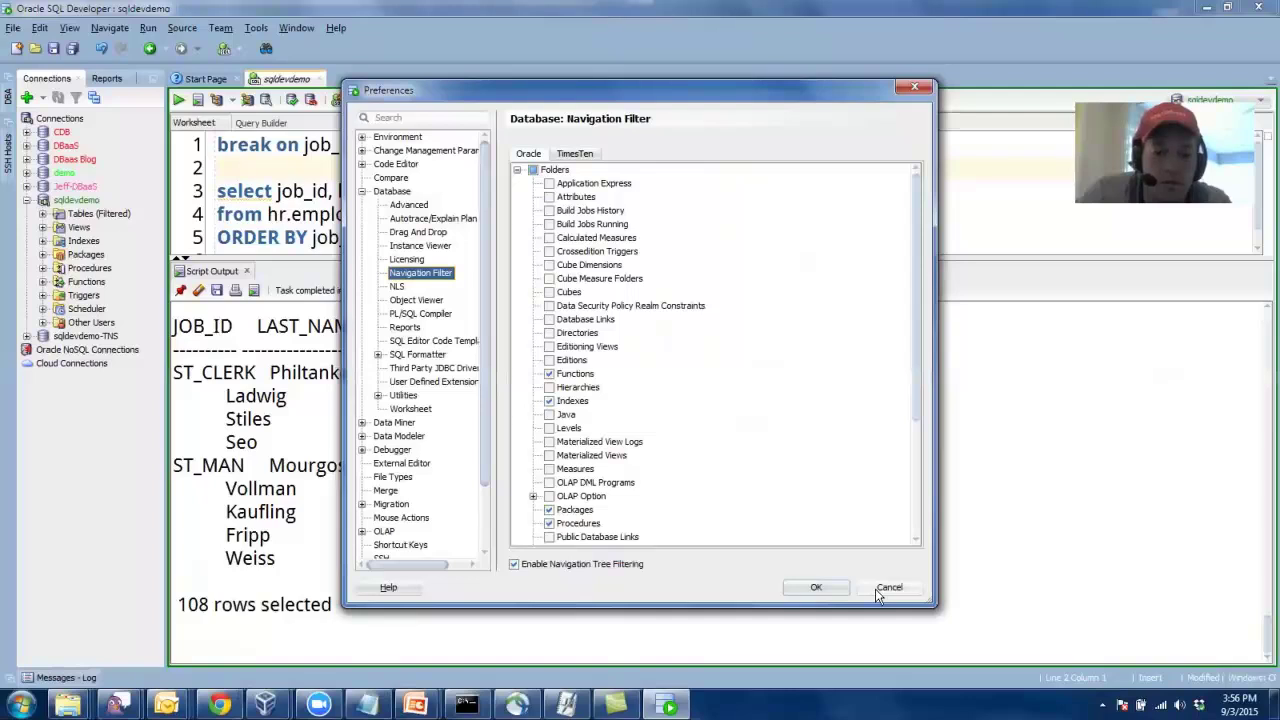
click(888, 588)
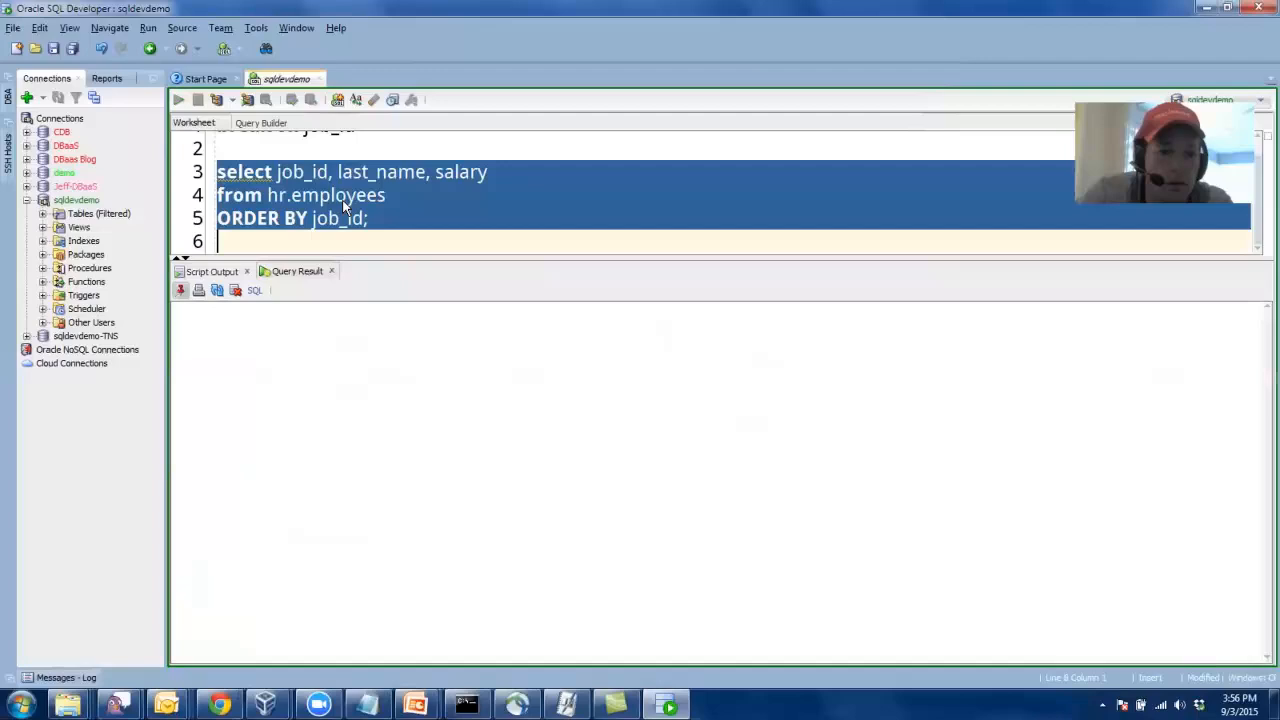
Run the employees query into a Query Result grid and reopen Preferences.
click(176, 100)
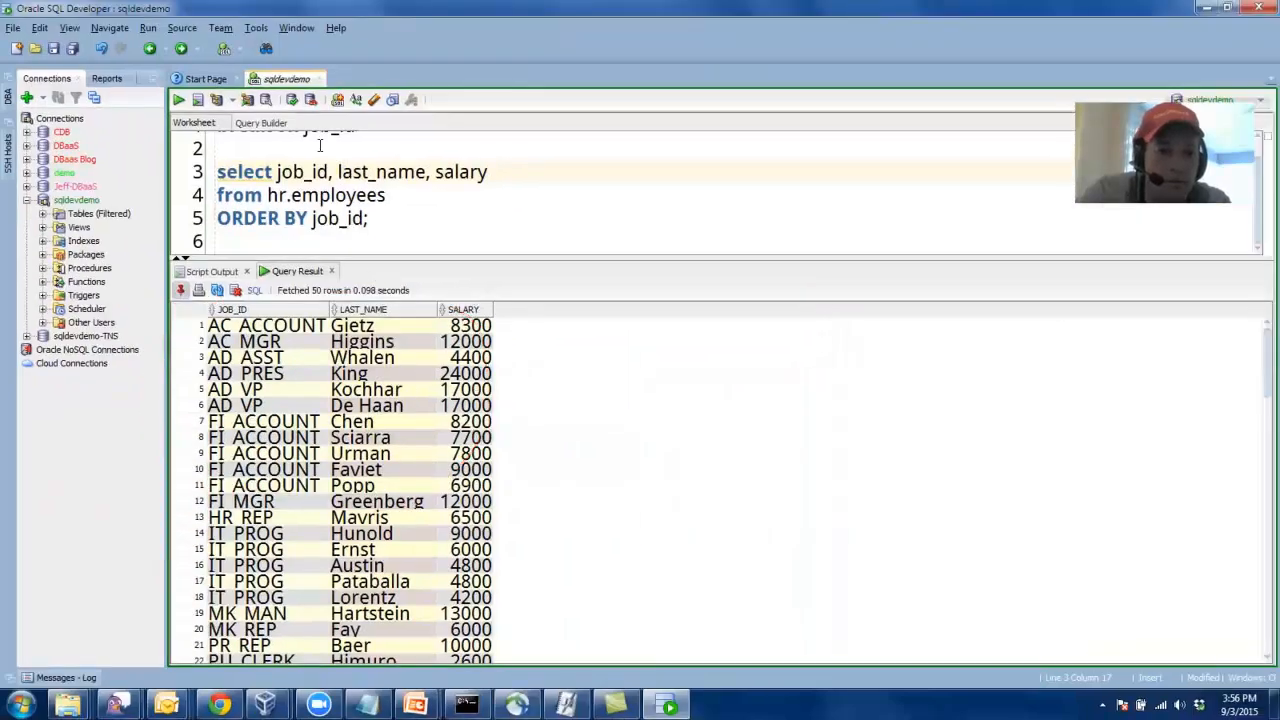
click(256, 28)
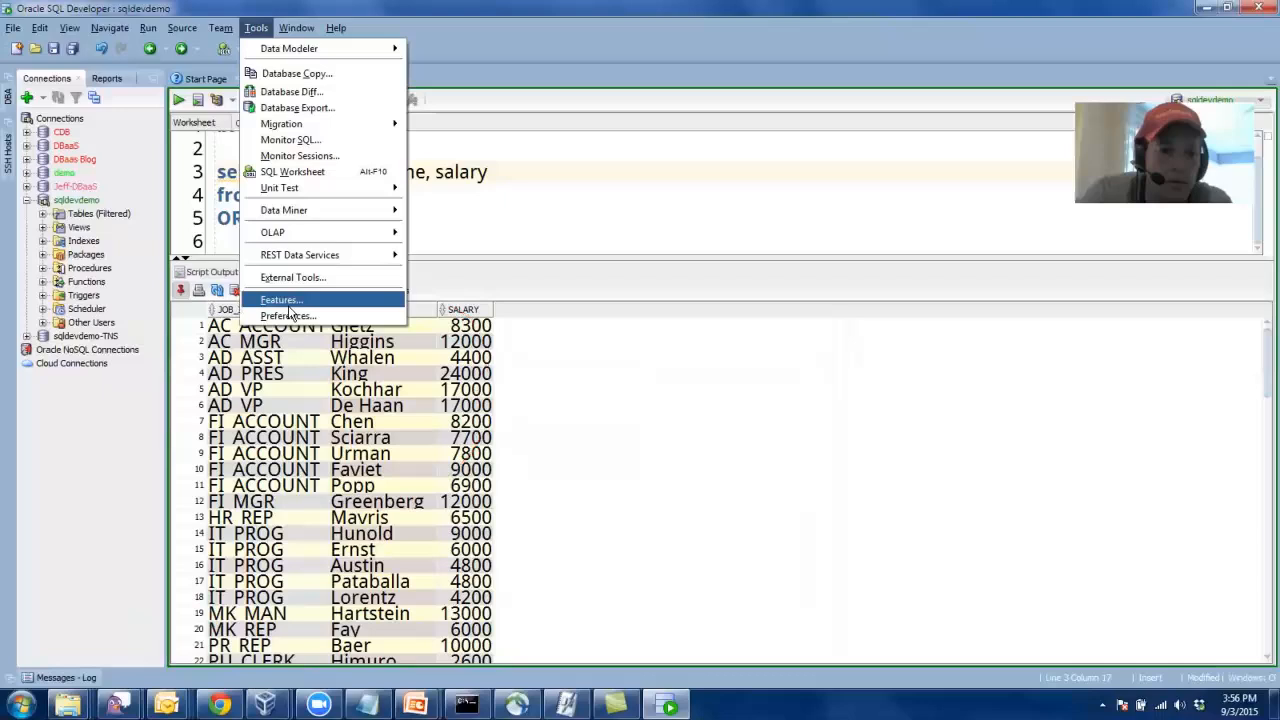
click(288, 316)
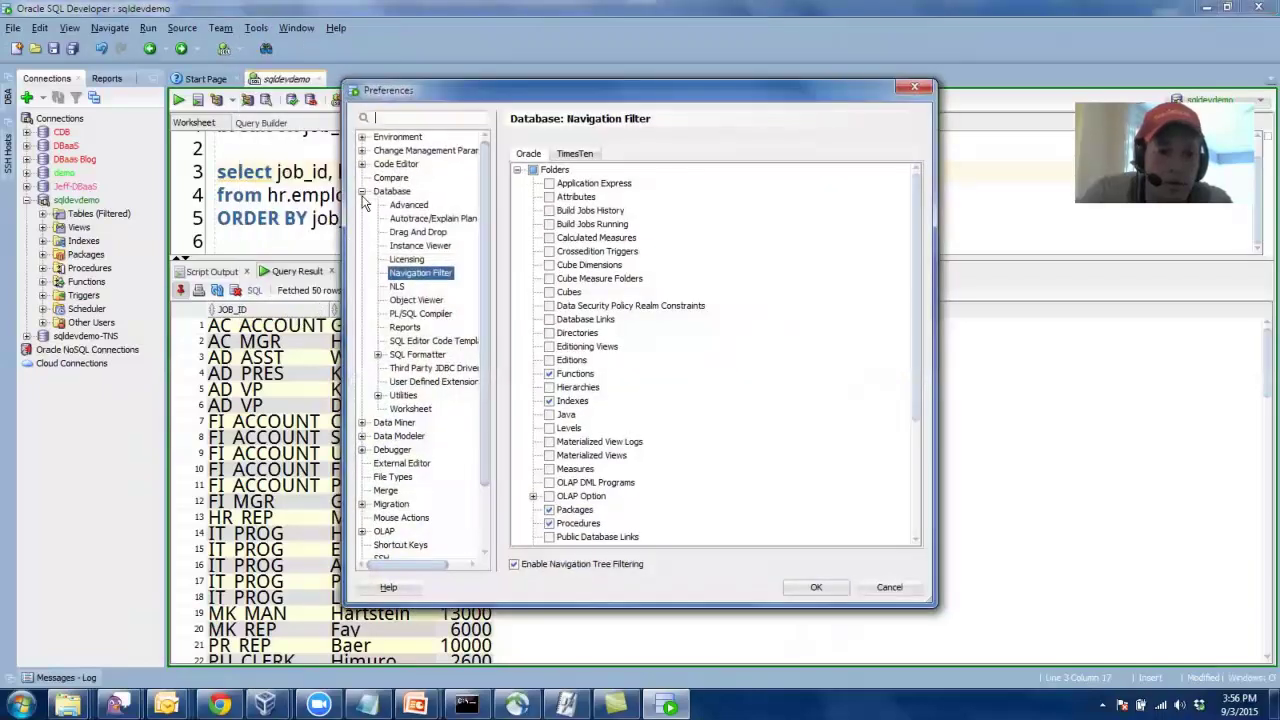
Expand the Database preferences group, review it and close the dialog.
click(366, 192)
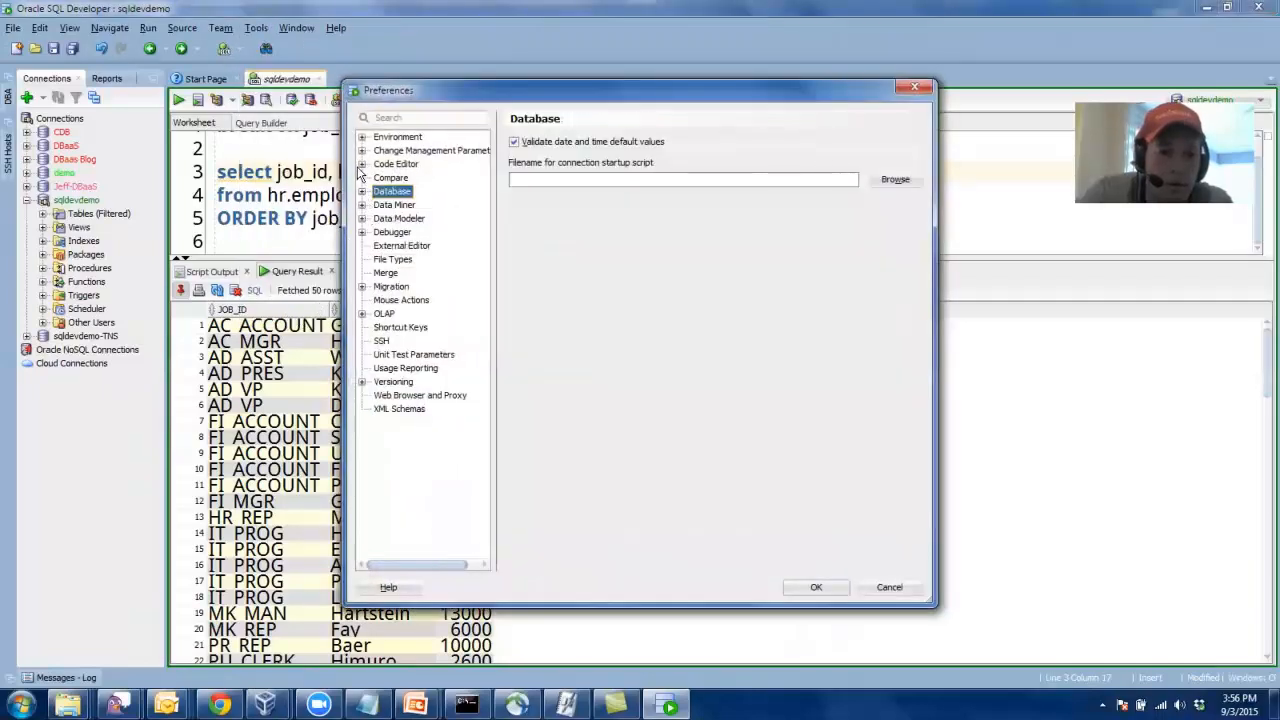
click(366, 192)
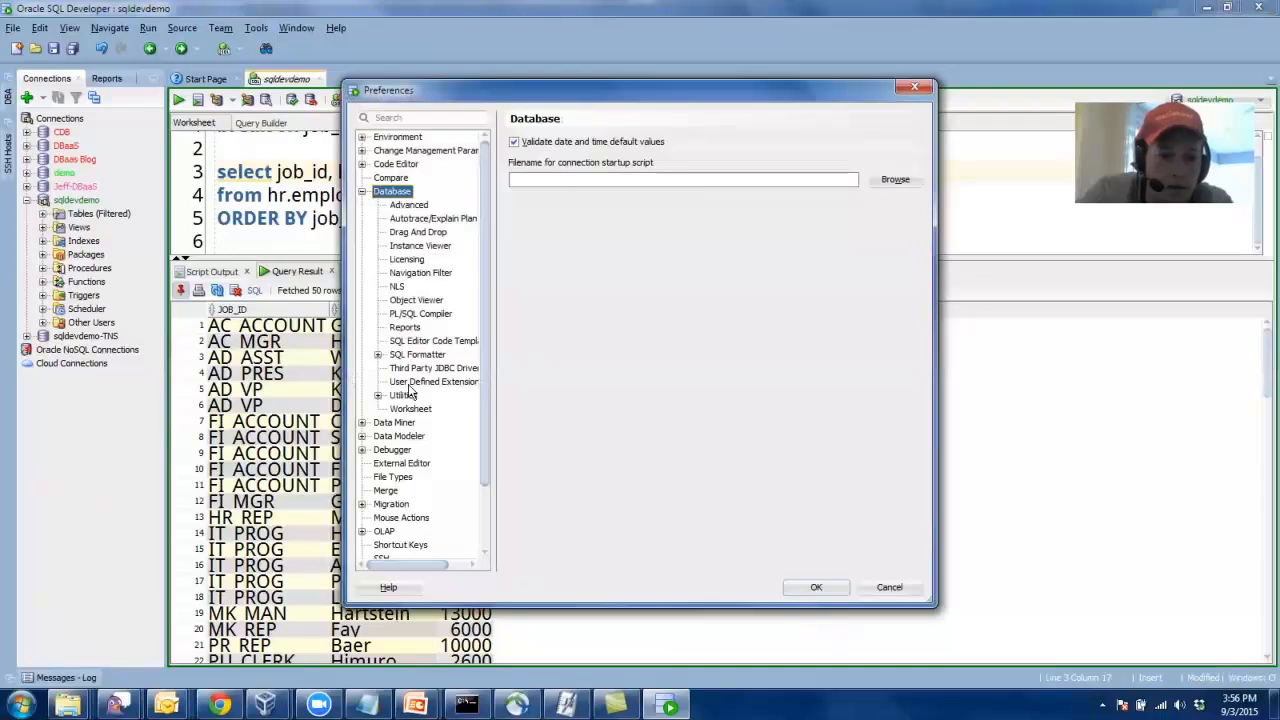
click(408, 408)
text(fe)
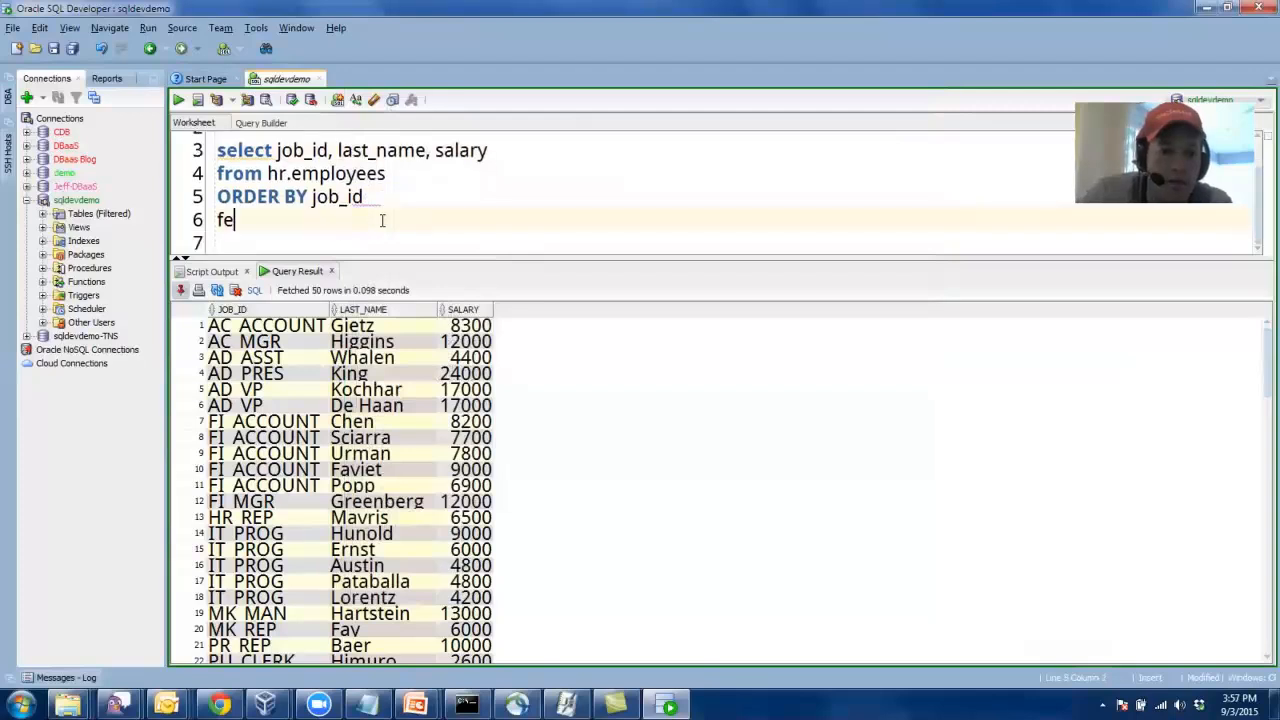
End the query with 'fetch first 5 rows only' and run it into a second grid of five employees.
text(tch first 5 rows only;)
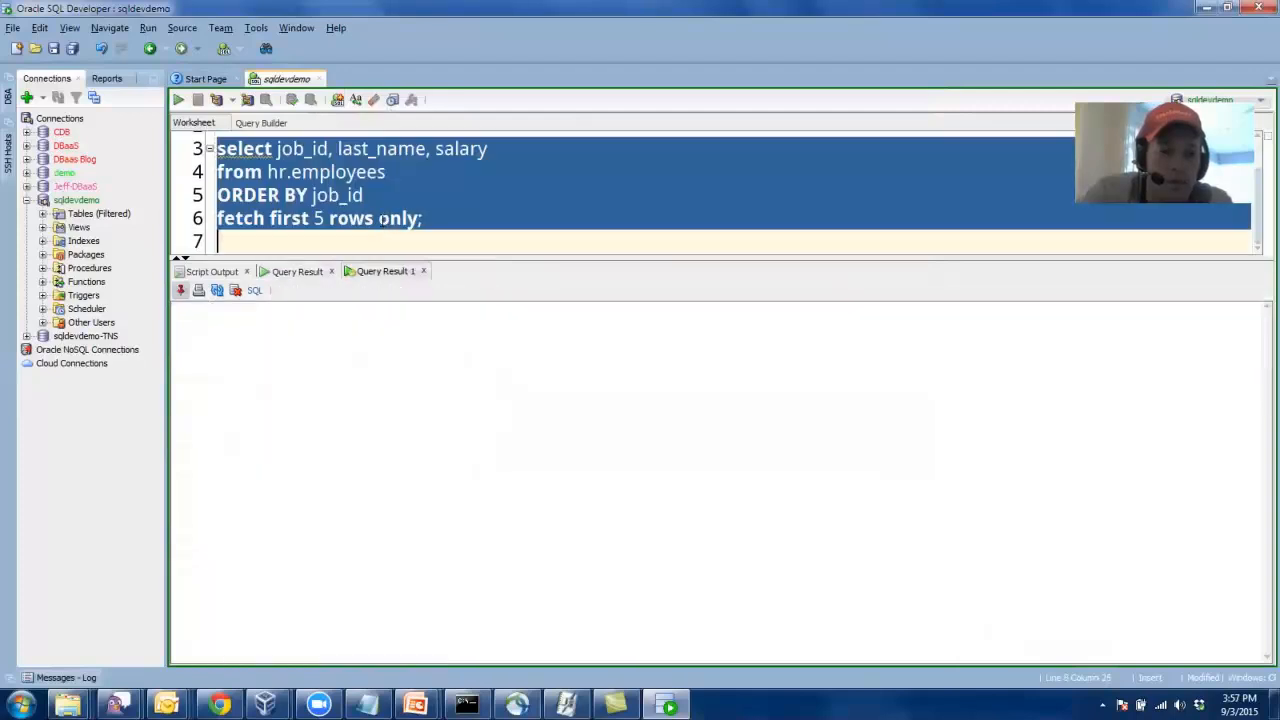
click(178, 100)
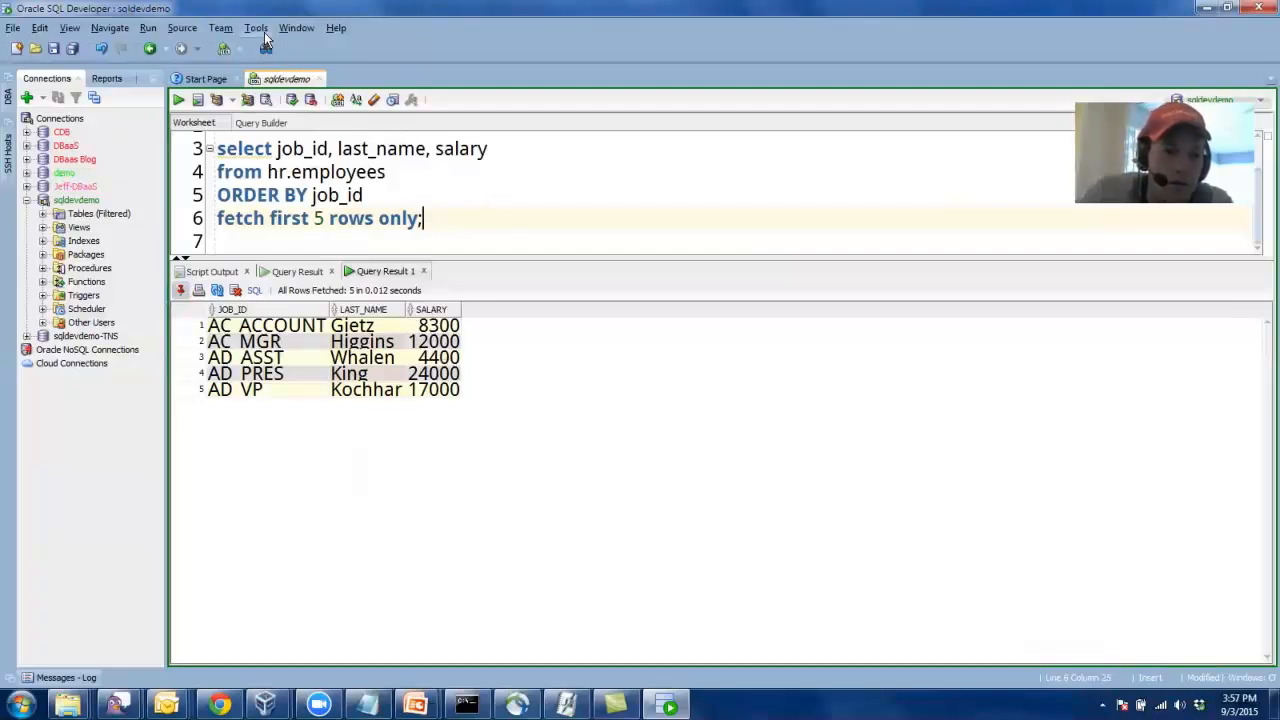
click(256, 28)
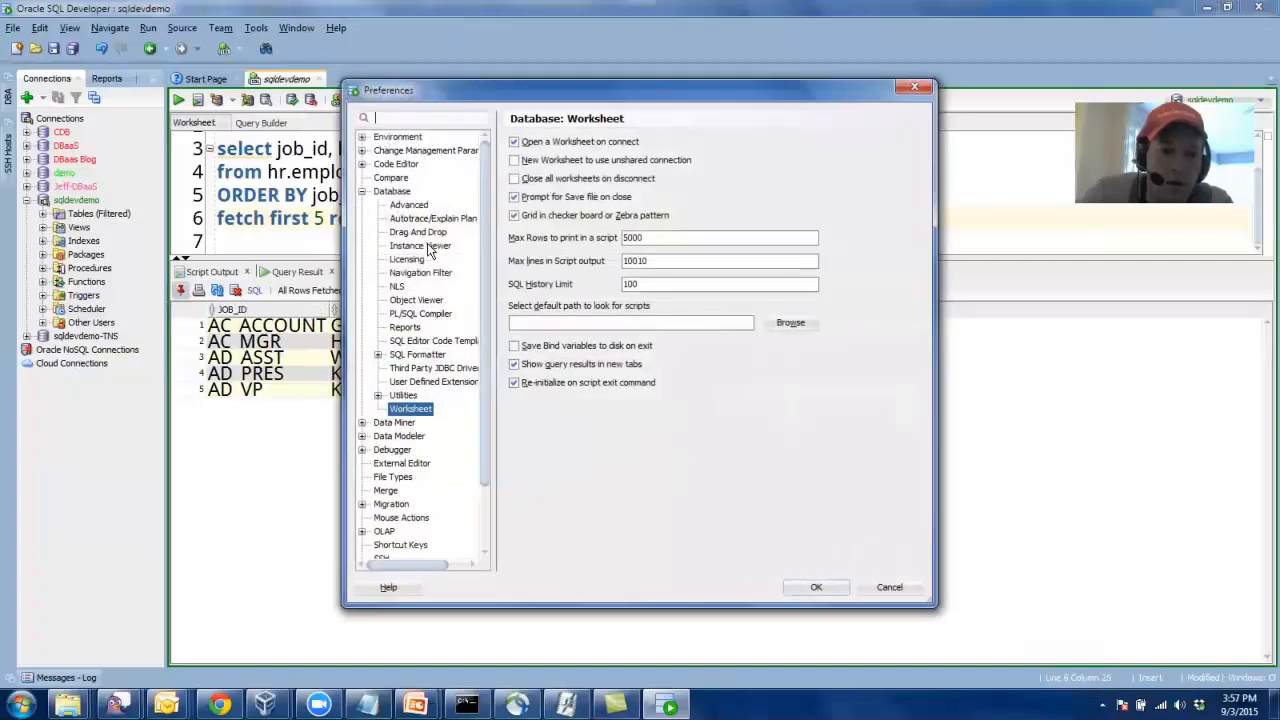
mouse_move(424, 290)
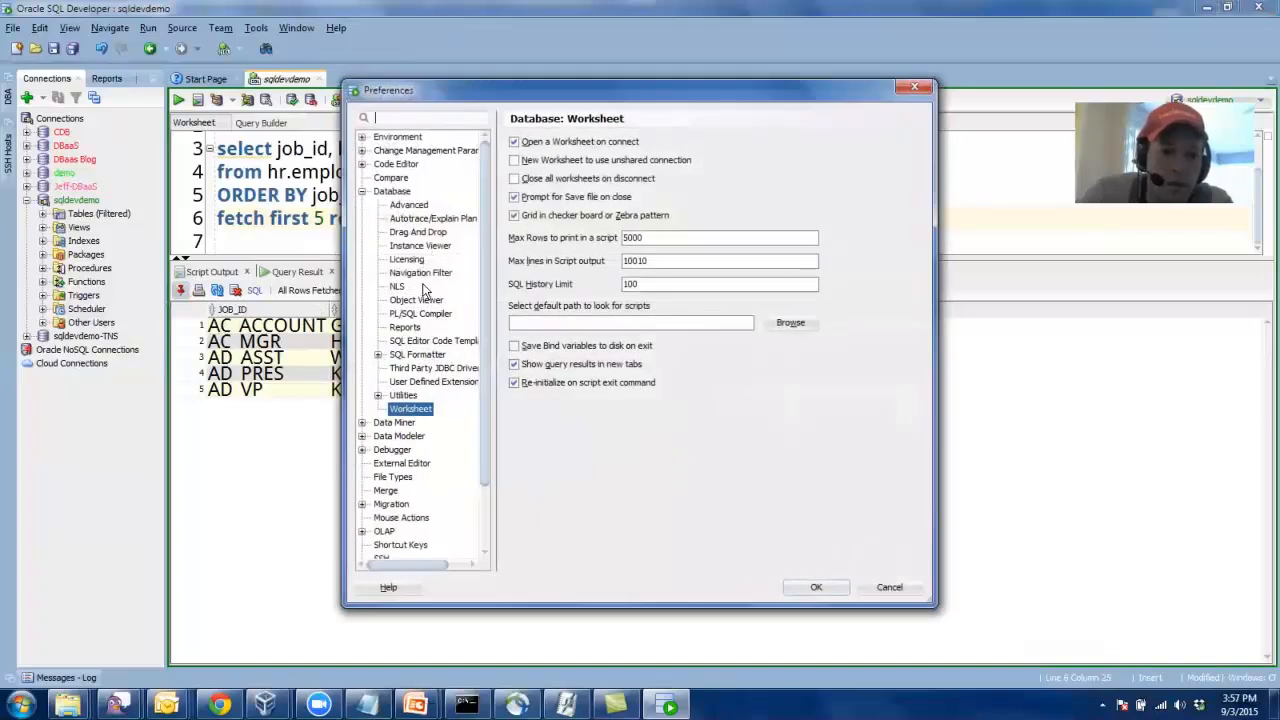
click(416, 300)
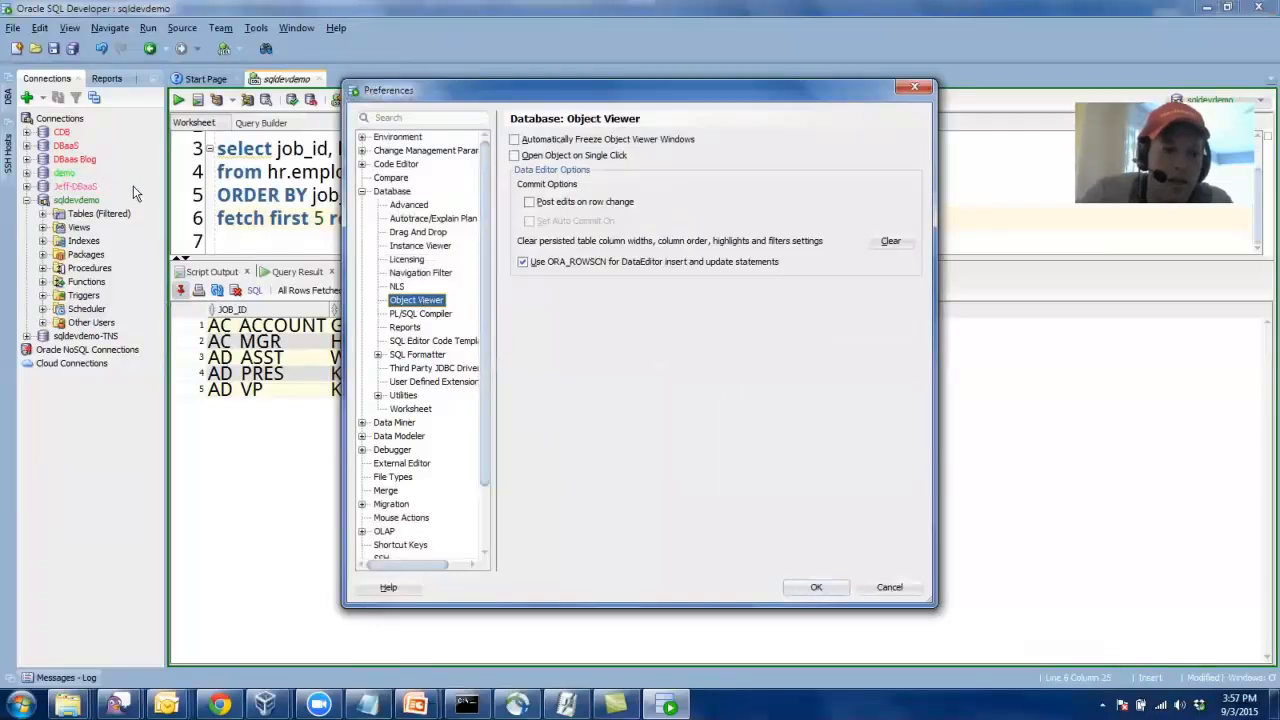
mouse_move(224, 230)
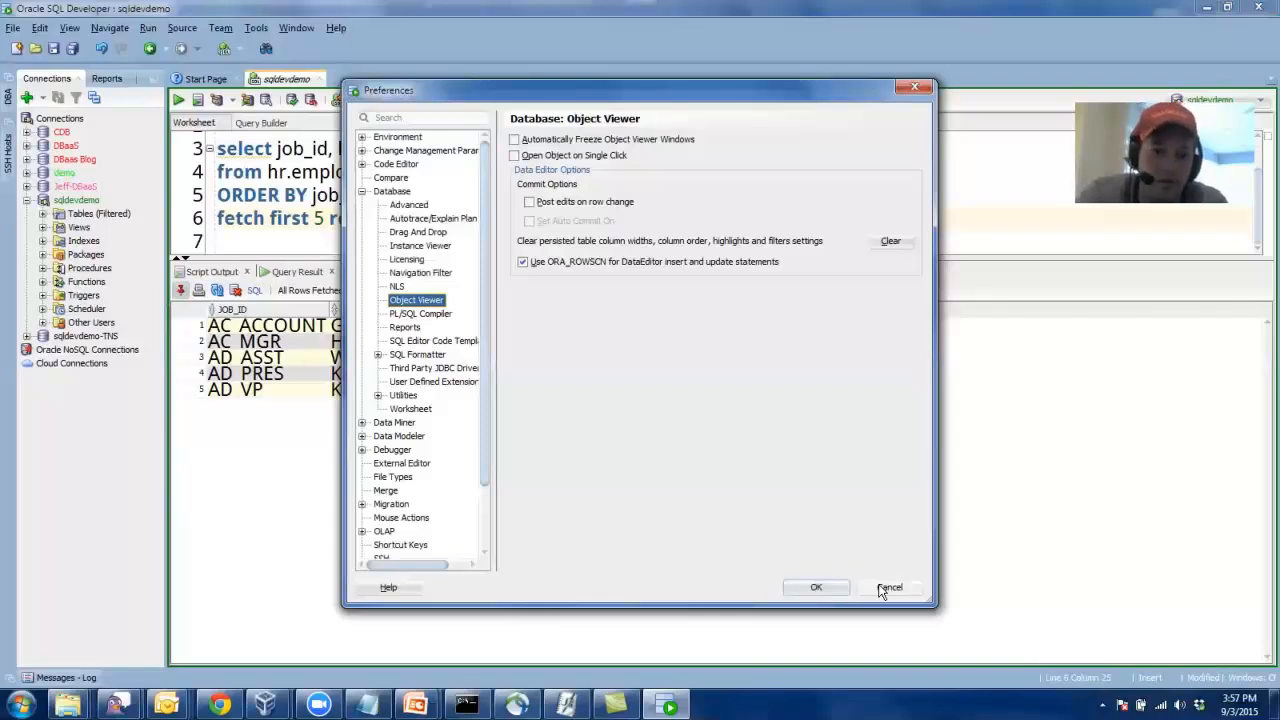
click(890, 588)
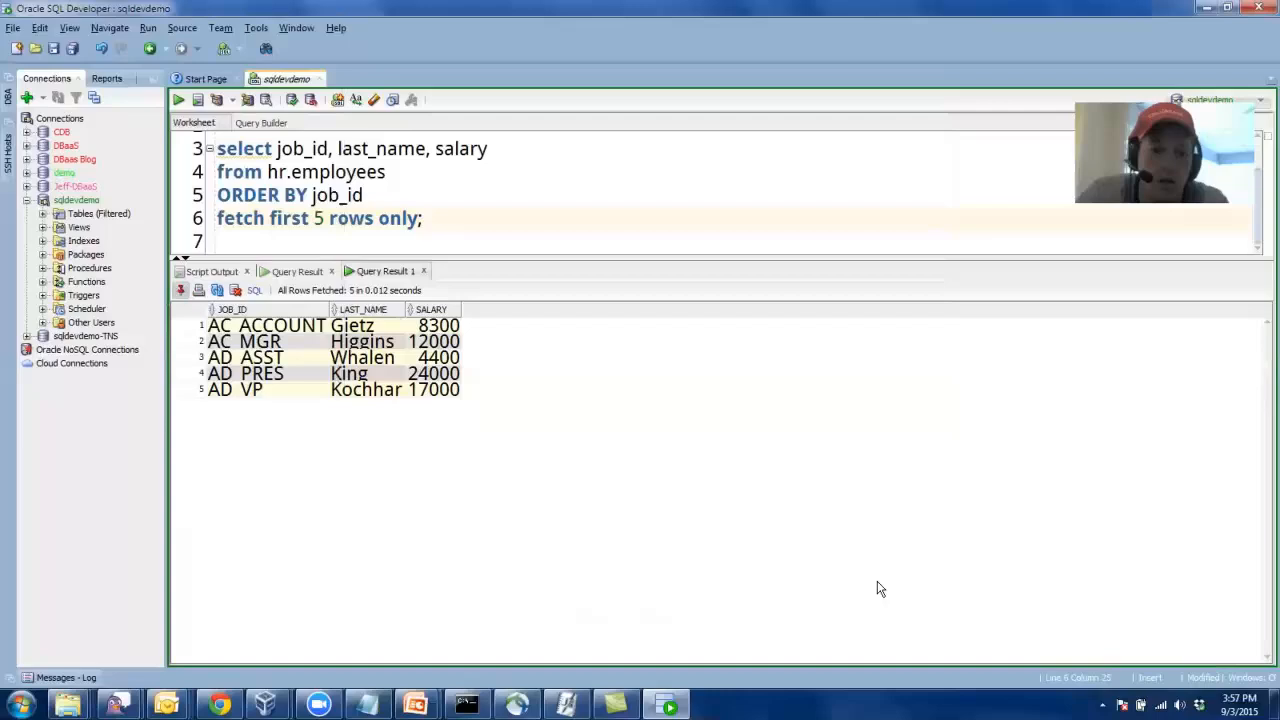
mouse_move(576, 130)
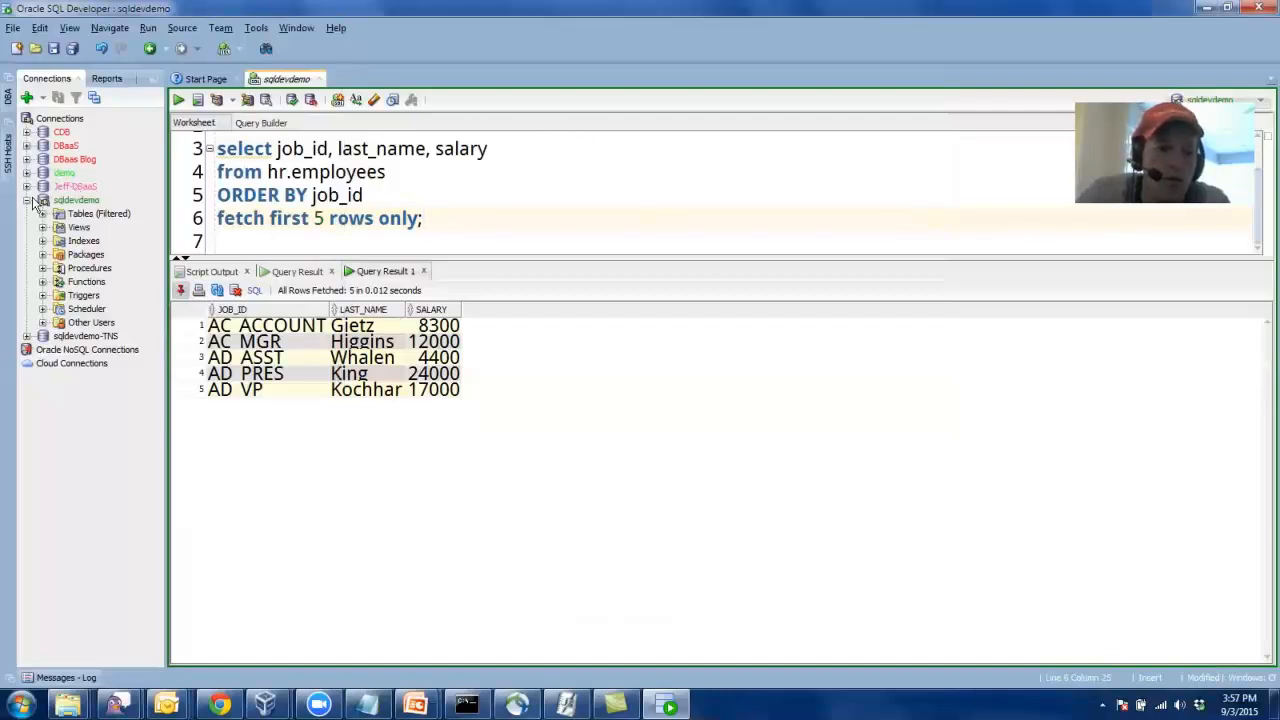
Collapse the connection, start Add to Folder > New Folder and begin its name with 'C'.
click(28, 200)
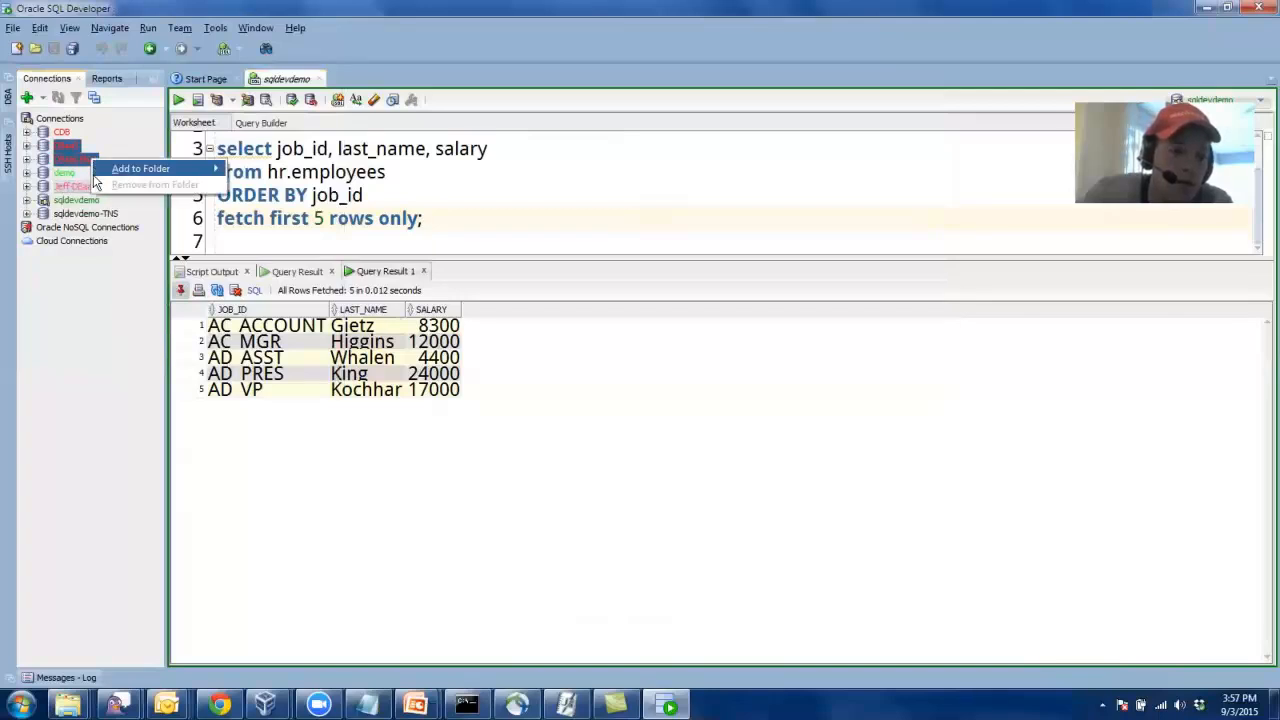
click(144, 168)
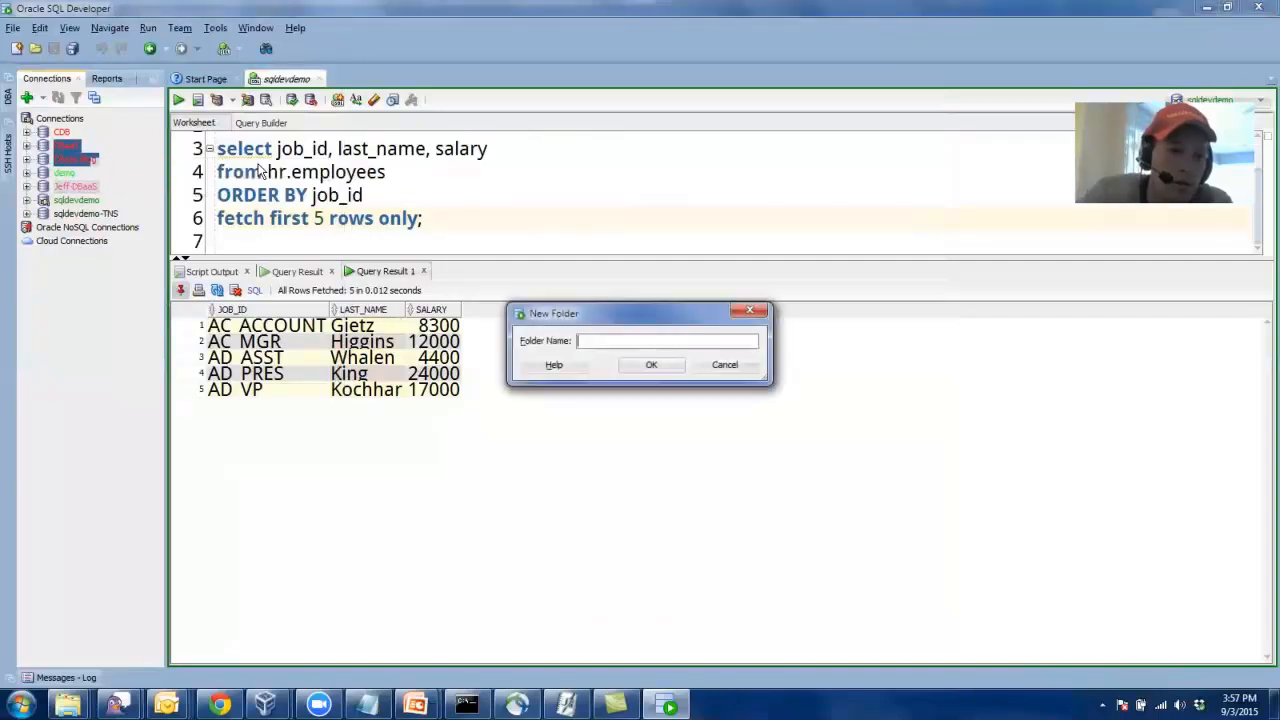
text(C)
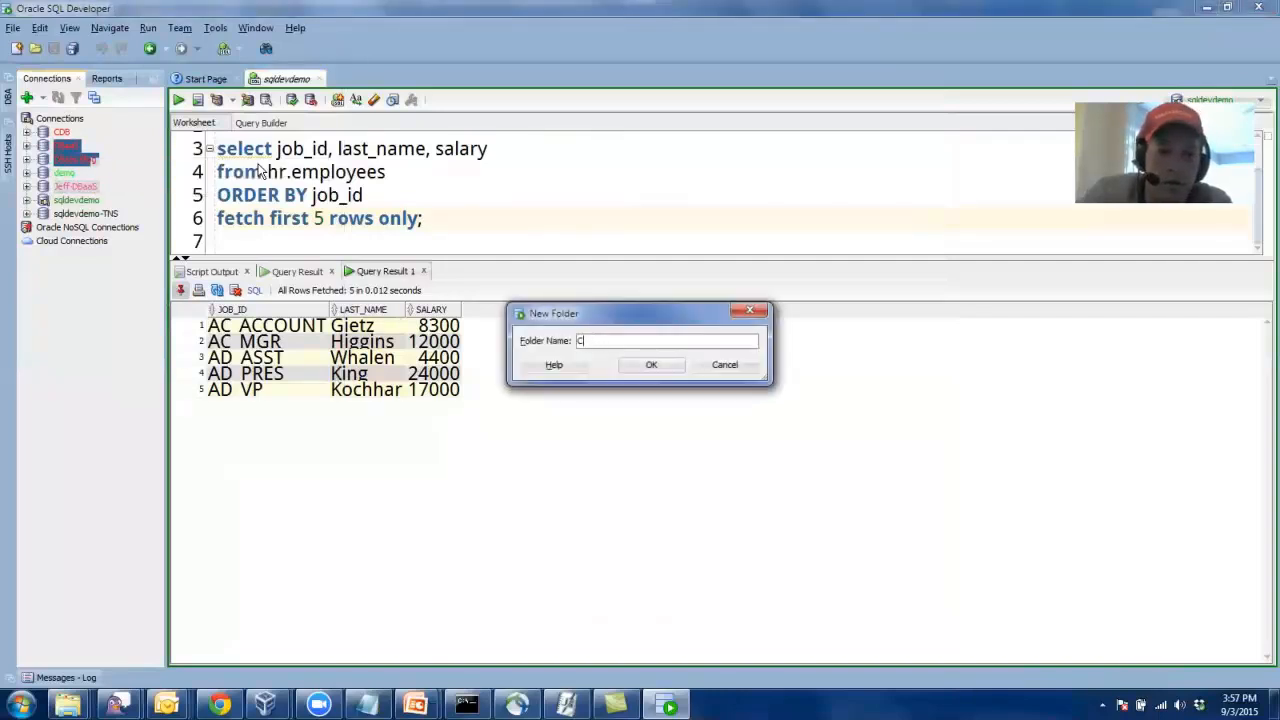